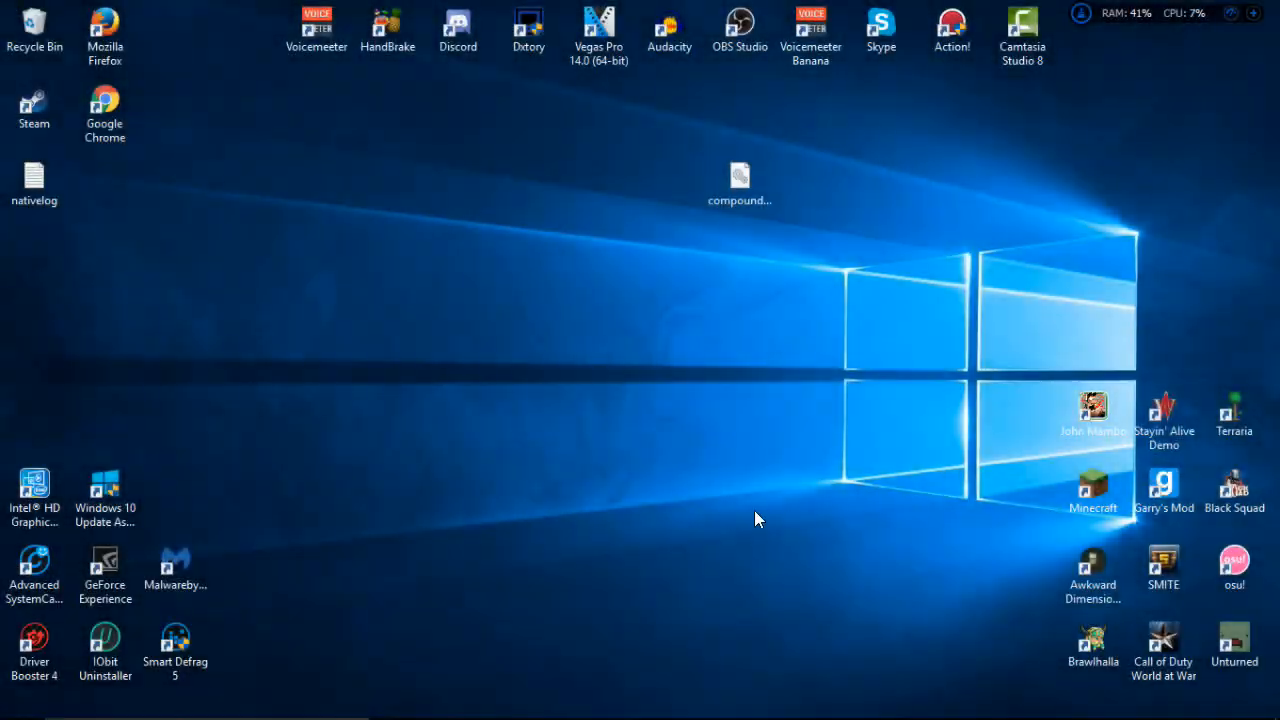
mouse_move(860, 500)
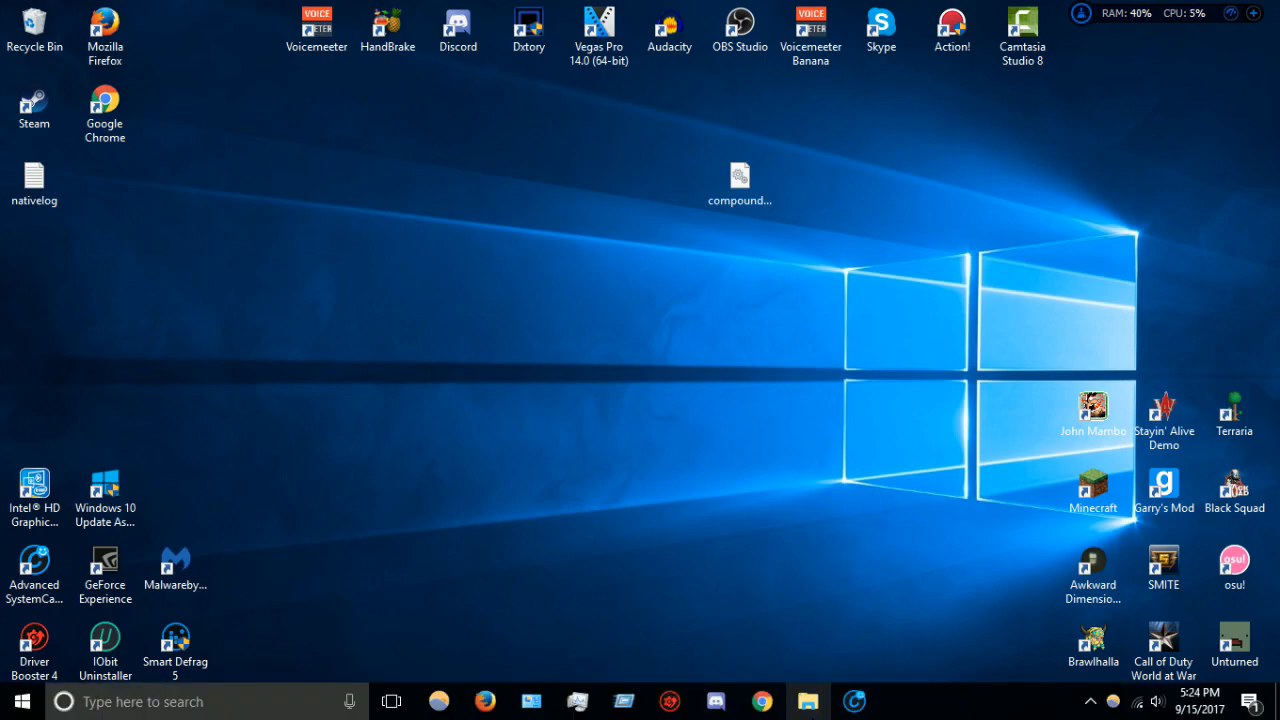
mouse_move(807, 700)
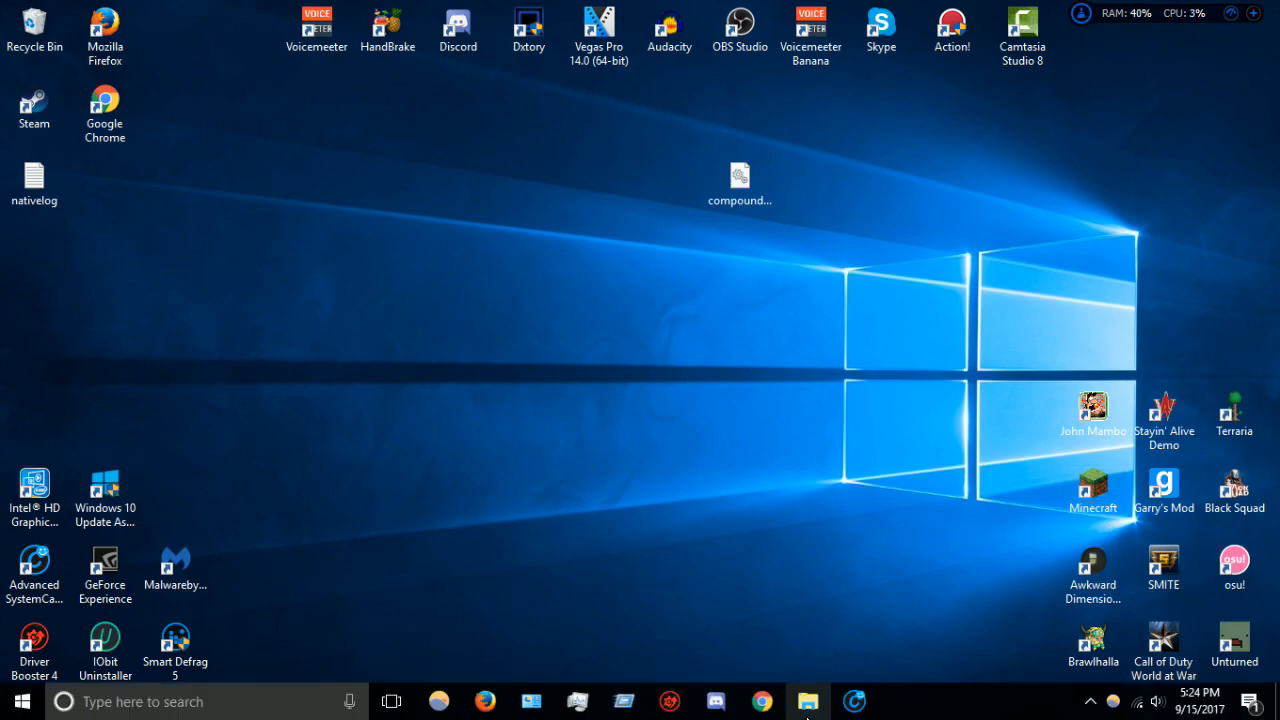
Open File Explorer on the C drive, try Program Files (x86) > Hi-Rez Studios, then return
click(807, 700)
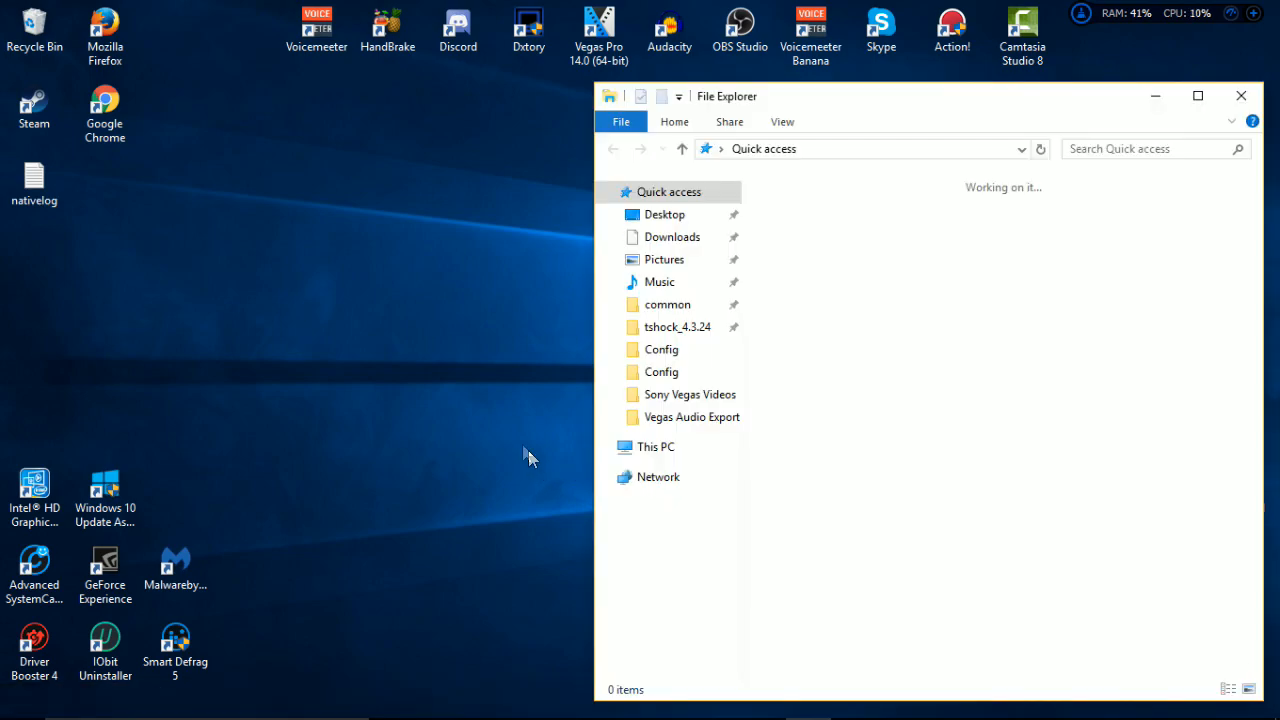
click(679, 604)
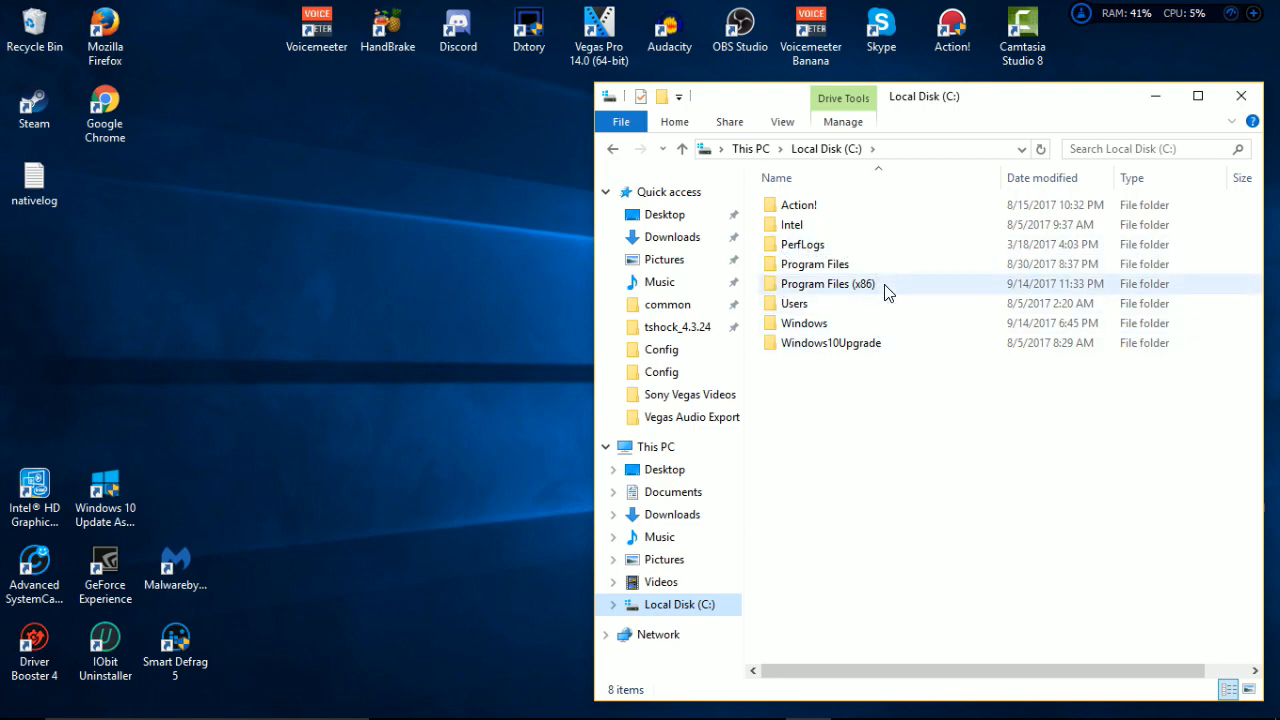
double_click(826, 283)
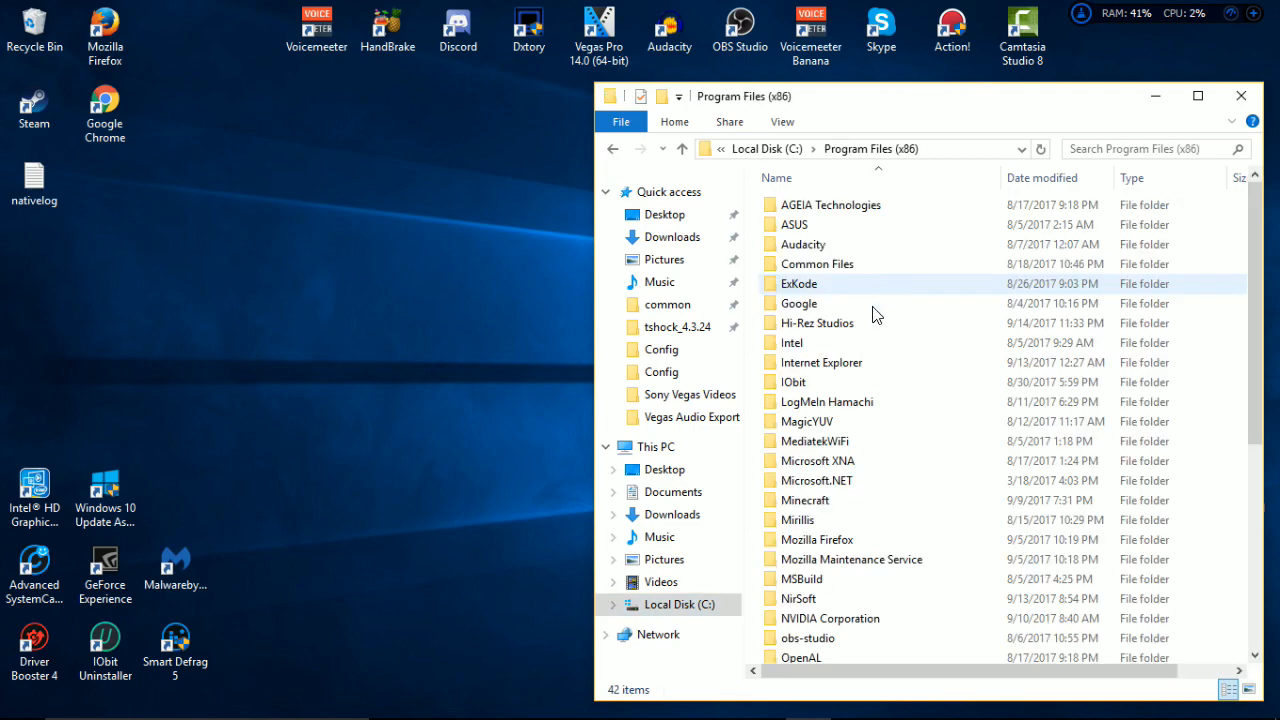
double_click(820, 323)
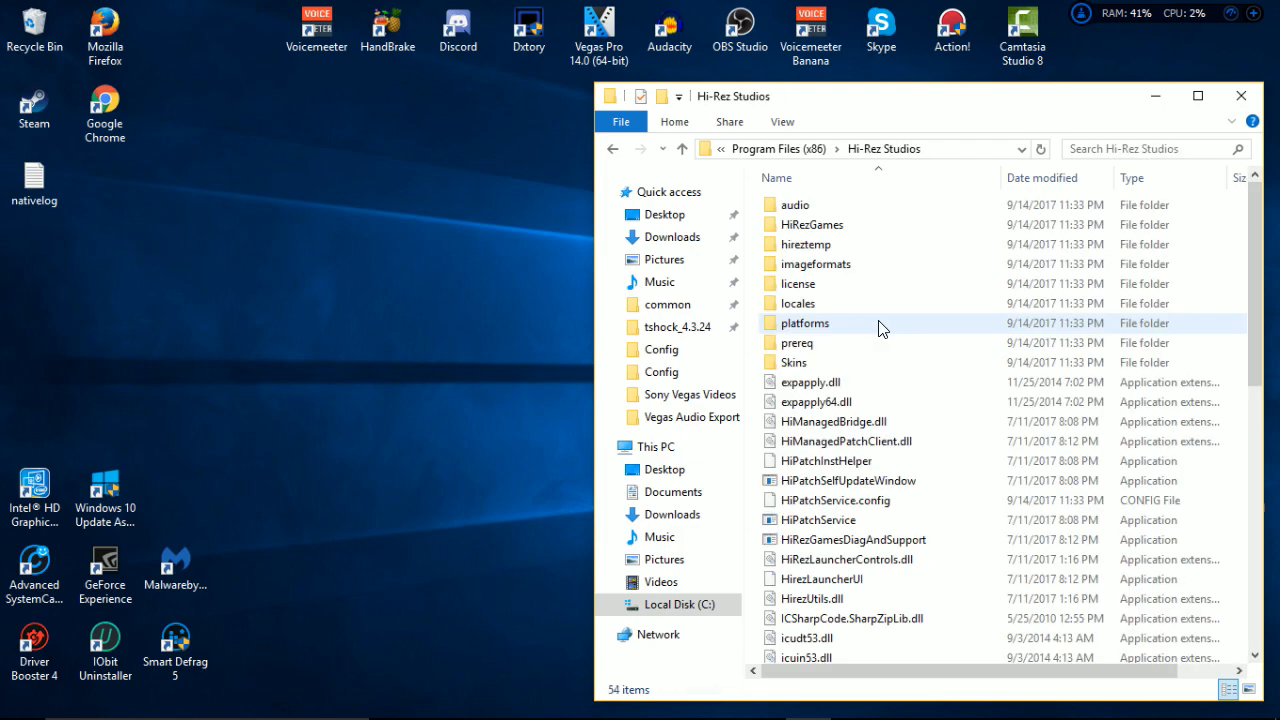
double_click(812, 224)
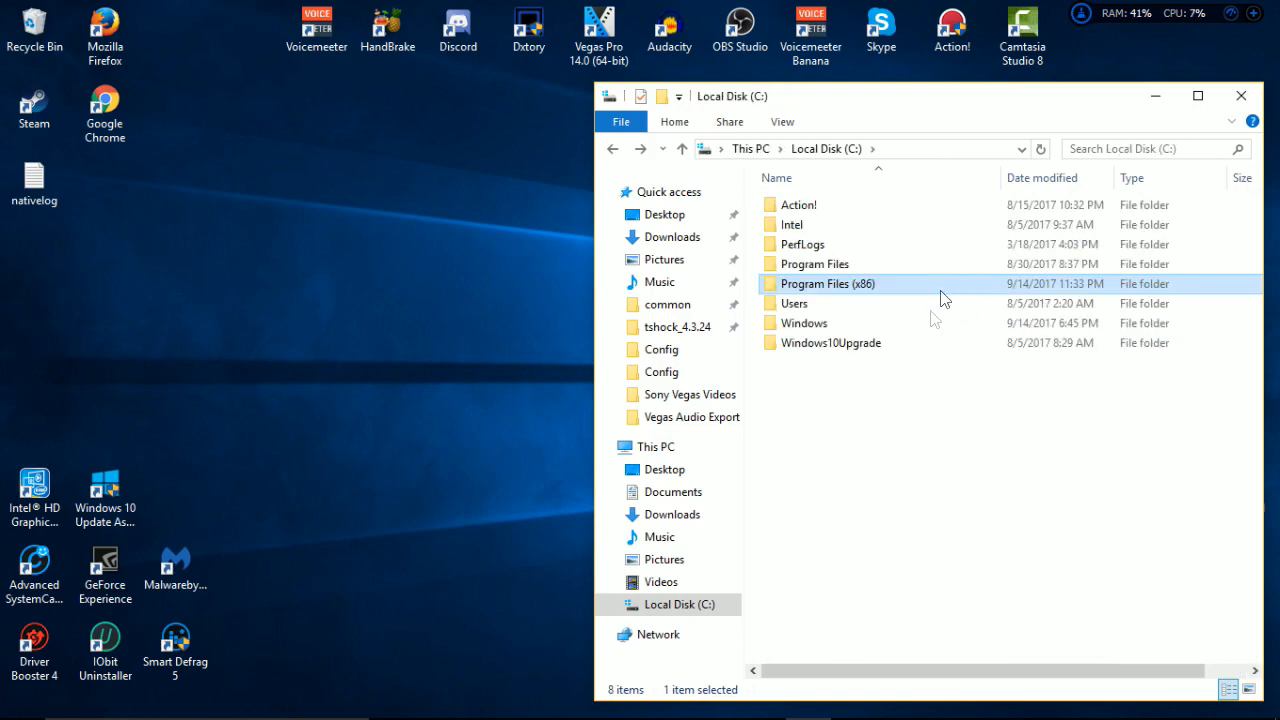
mouse_move(883, 288)
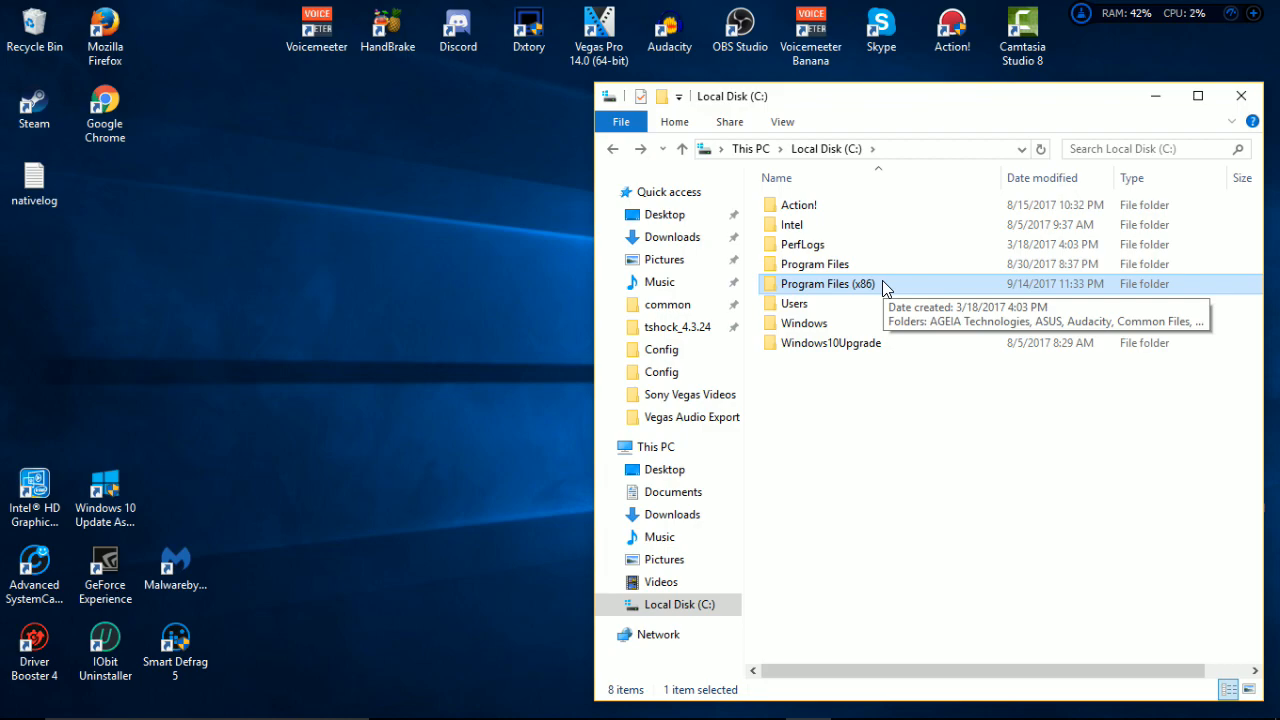
Browse Program Files (x86) > Steam > steamapps > common > SMITE into BattleGame
double_click(819, 283)
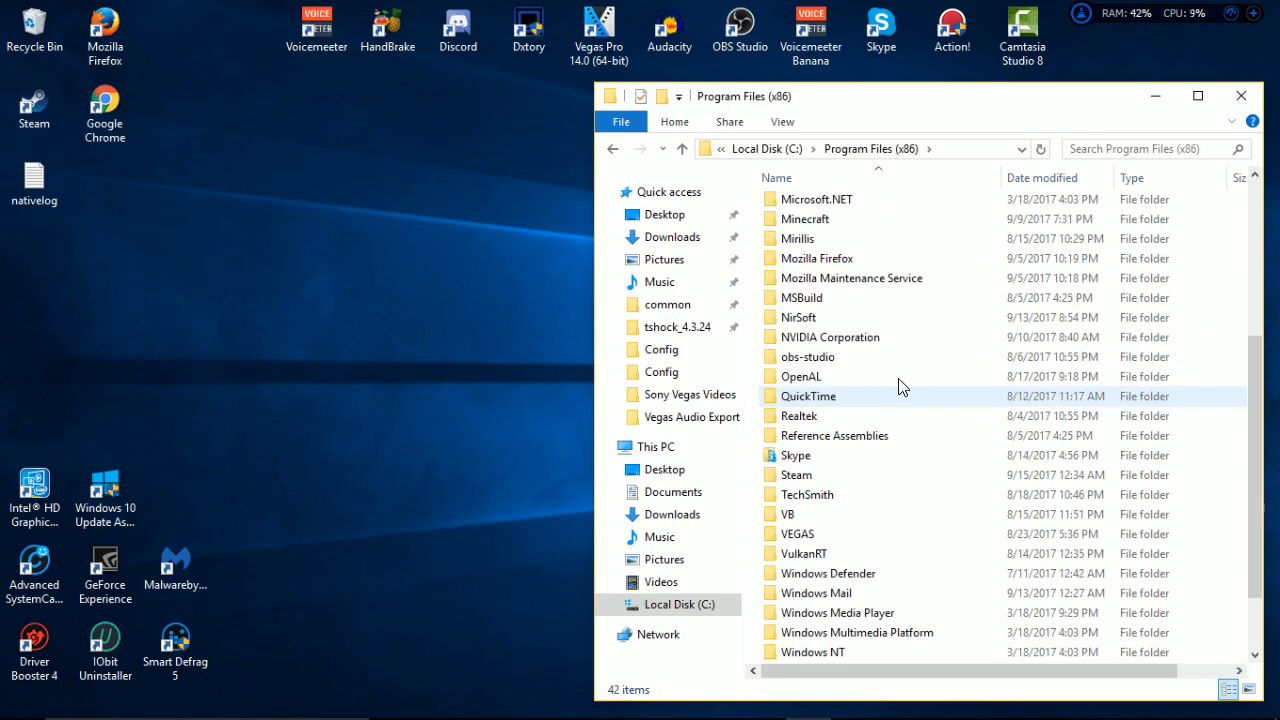
double_click(796, 474)
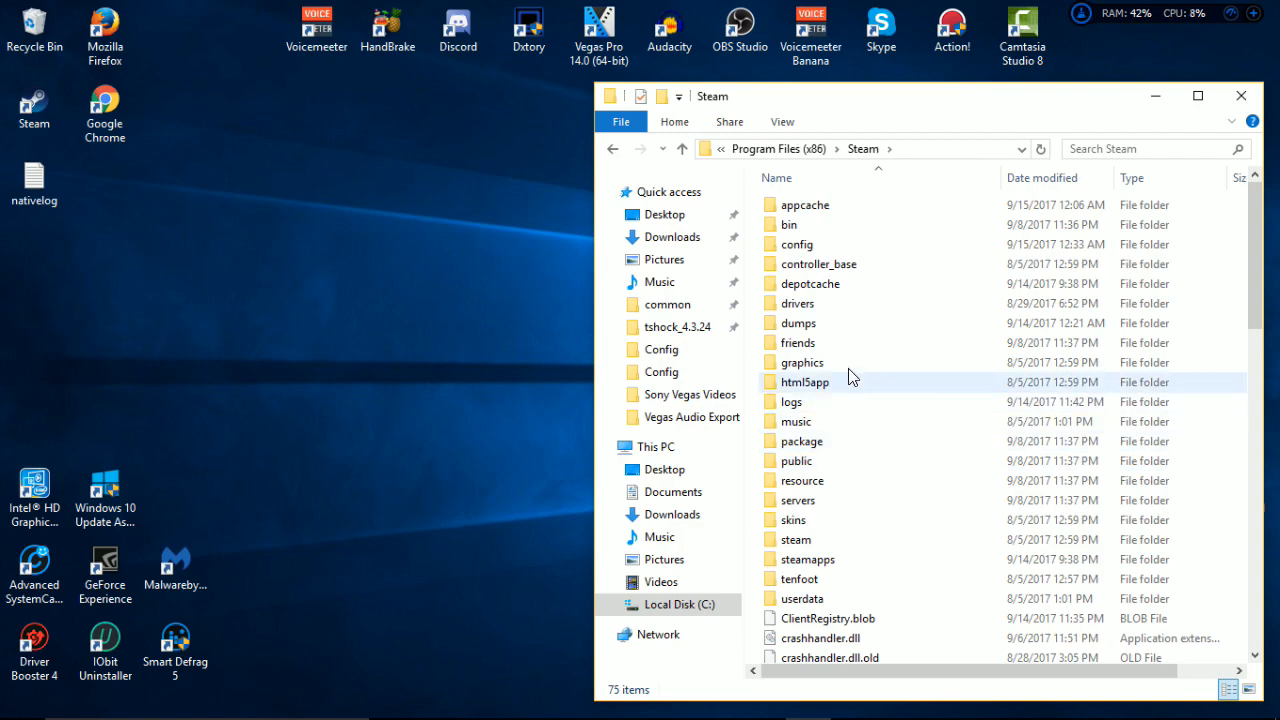
double_click(805, 559)
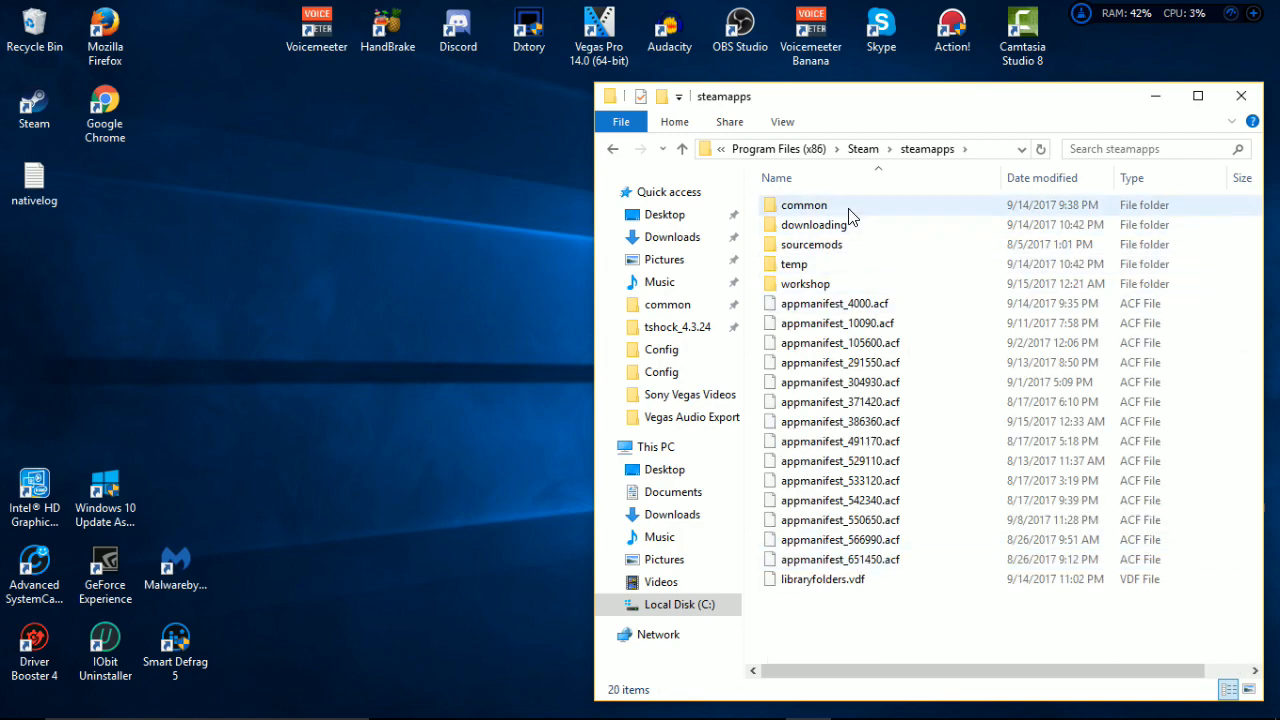
double_click(803, 204)
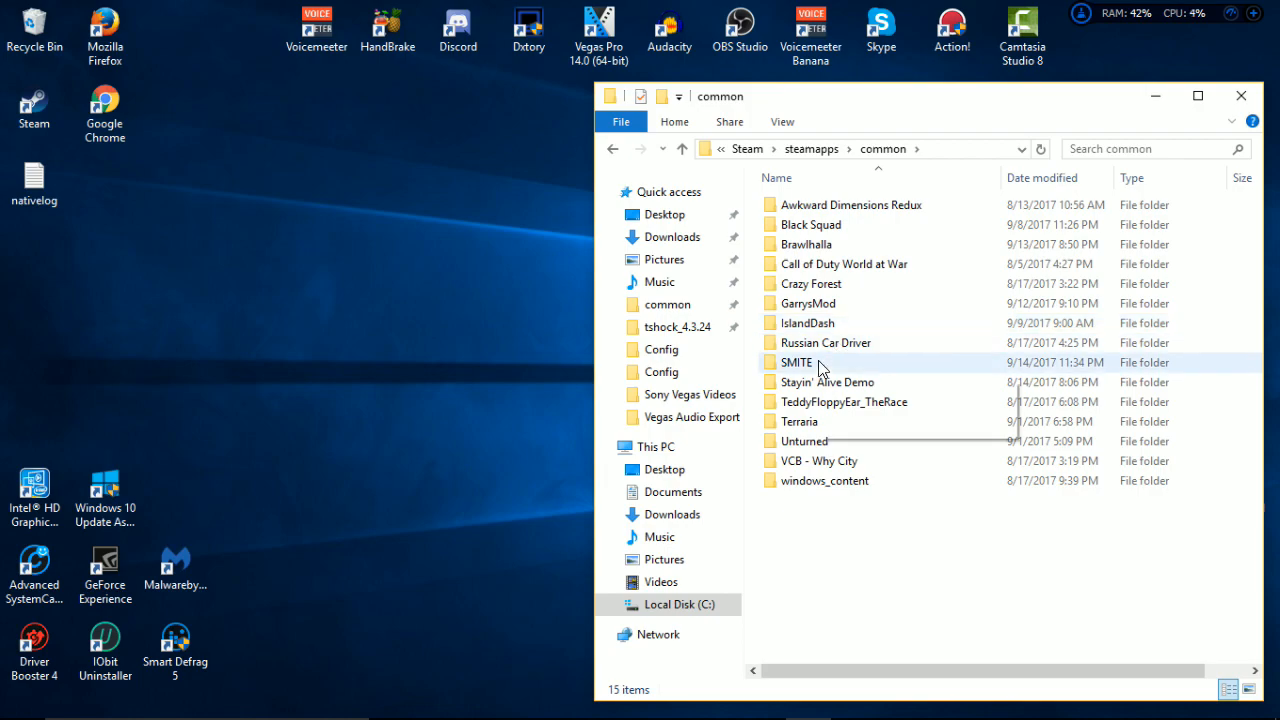
double_click(796, 362)
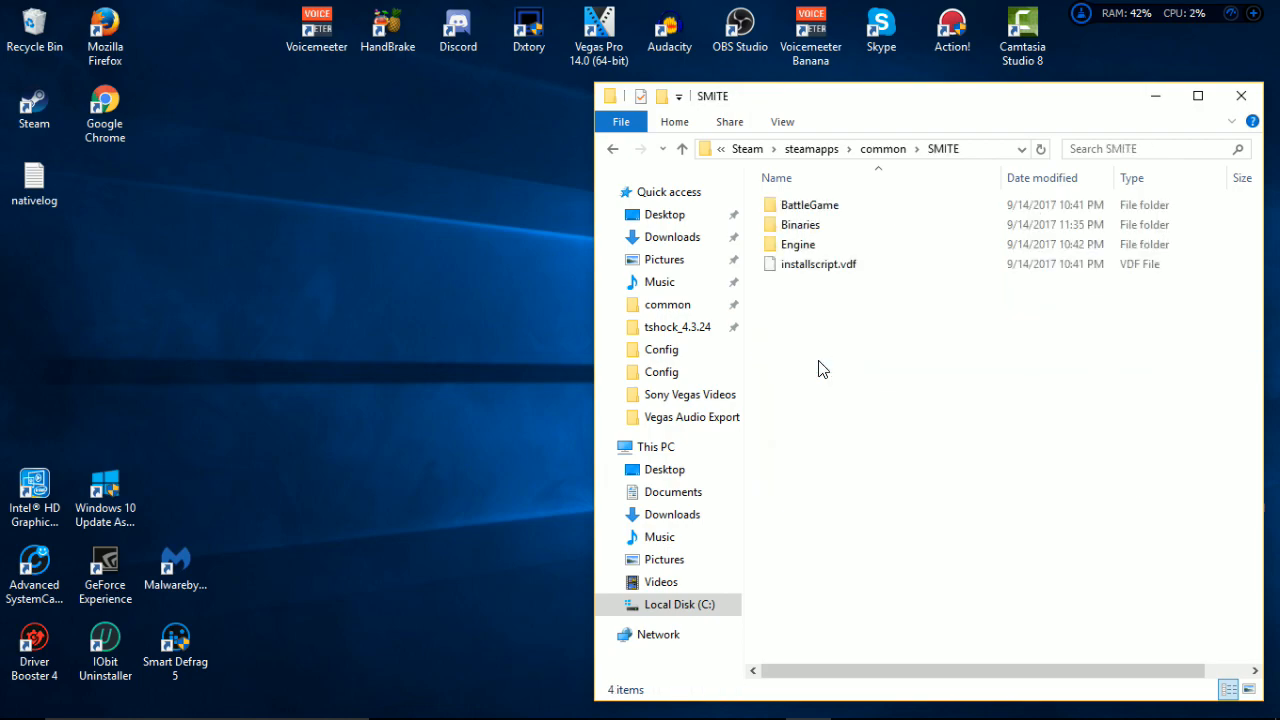
double_click(810, 204)
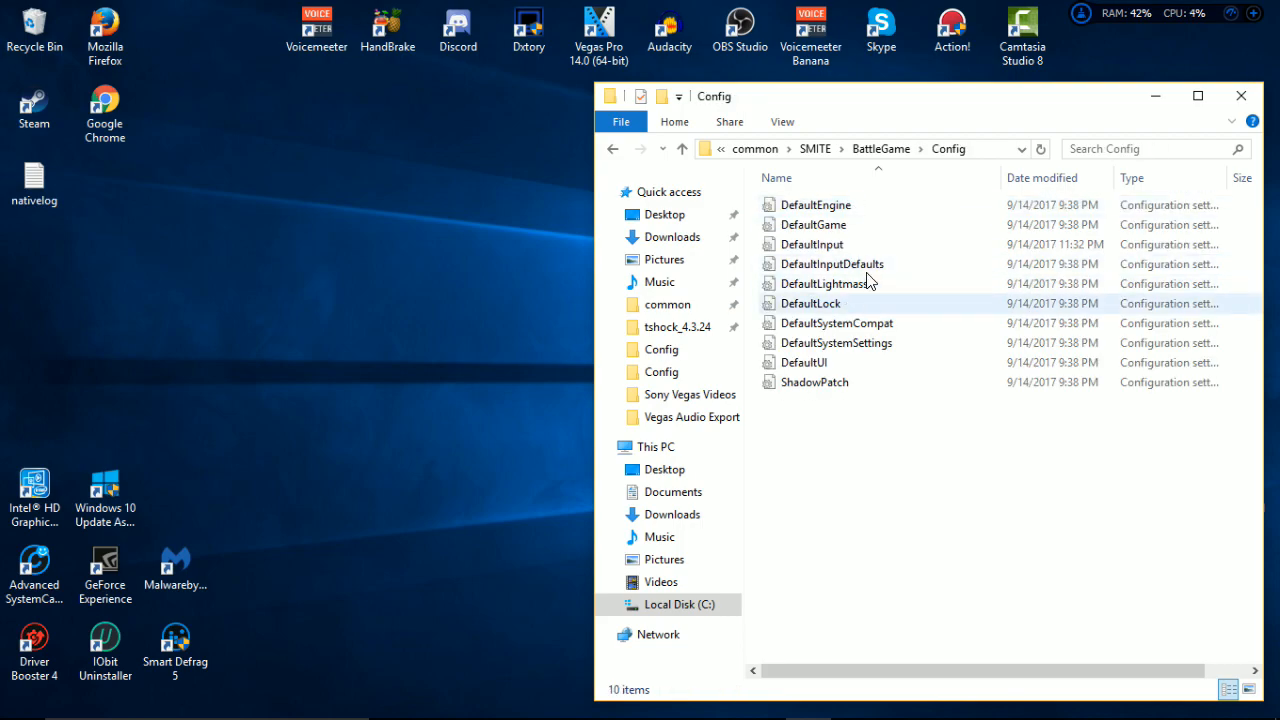
Select the DefaultInput file and close the File Explorer window
click(811, 244)
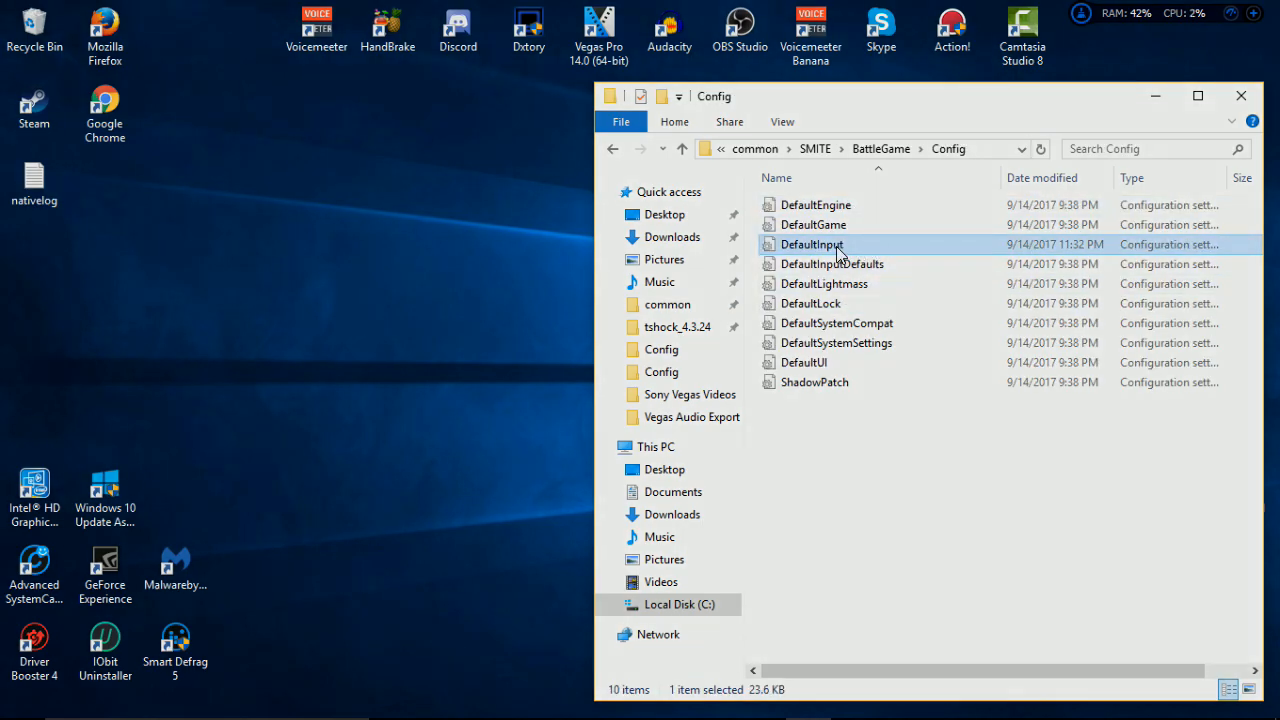
click(1241, 95)
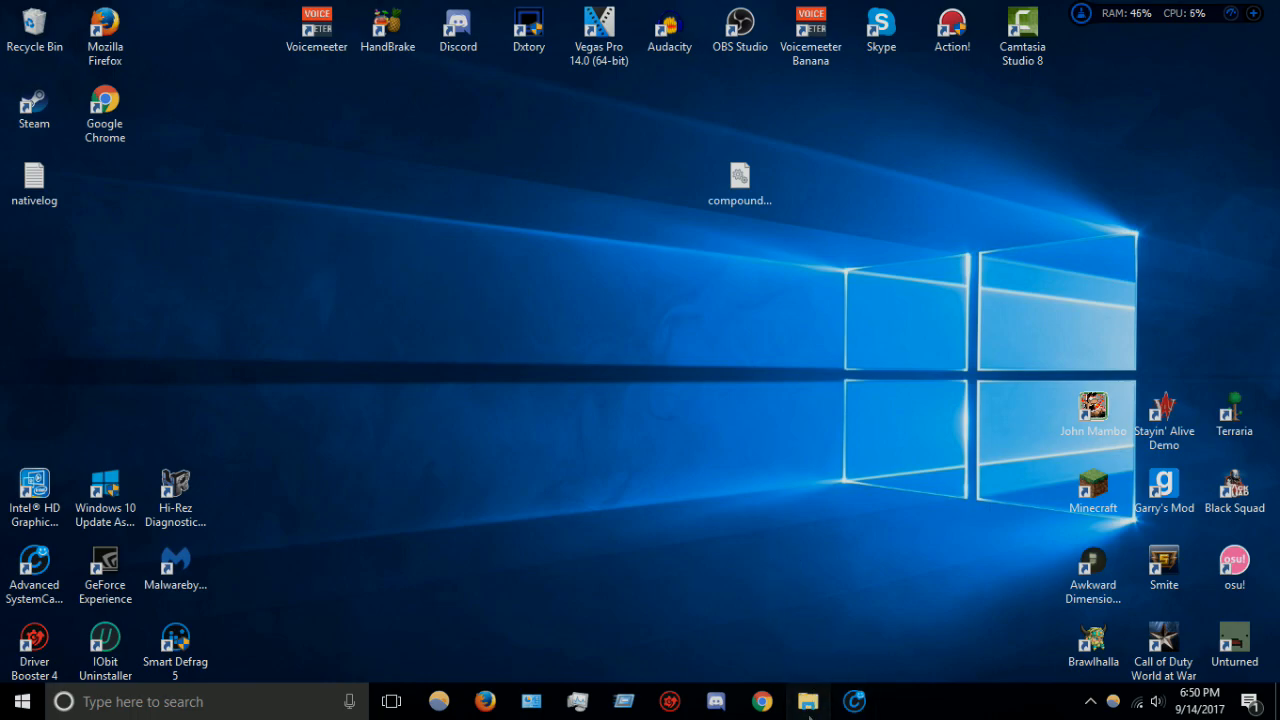
Reopen Explorer, browse HiRezGames > smite > BattleGame > Config, and select DefaultInput
click(807, 701)
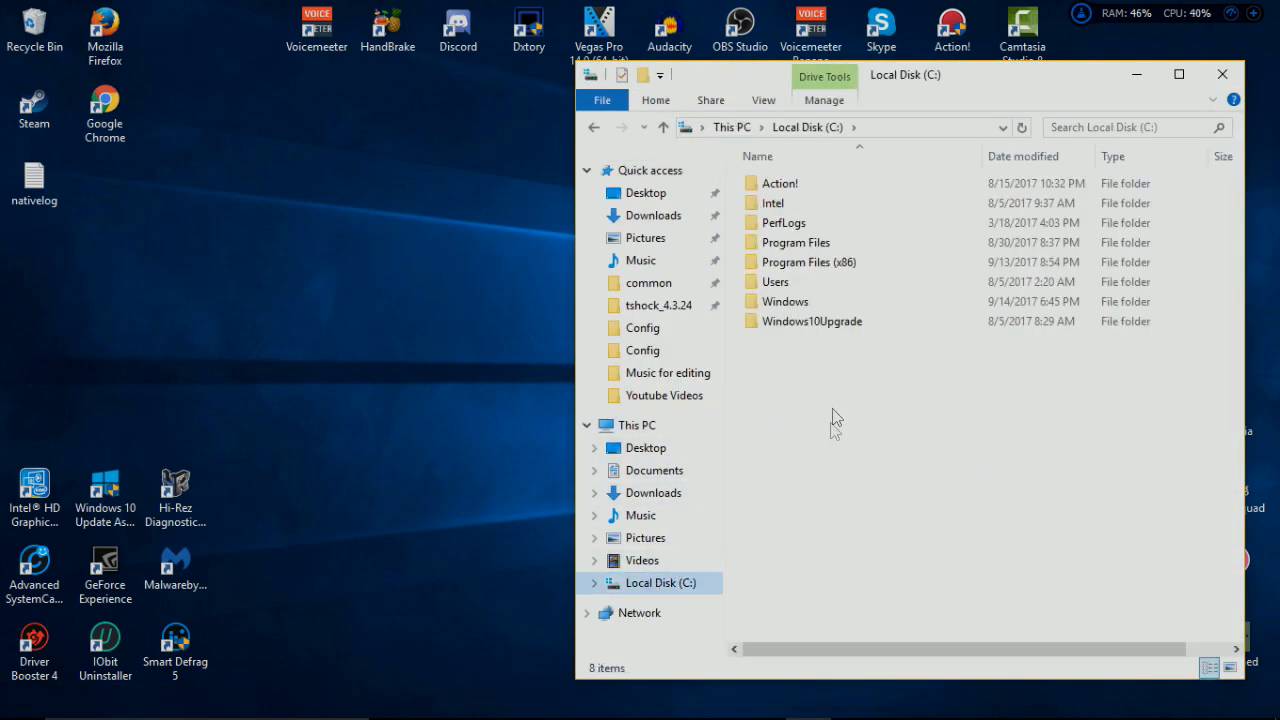
mouse_move(810, 262)
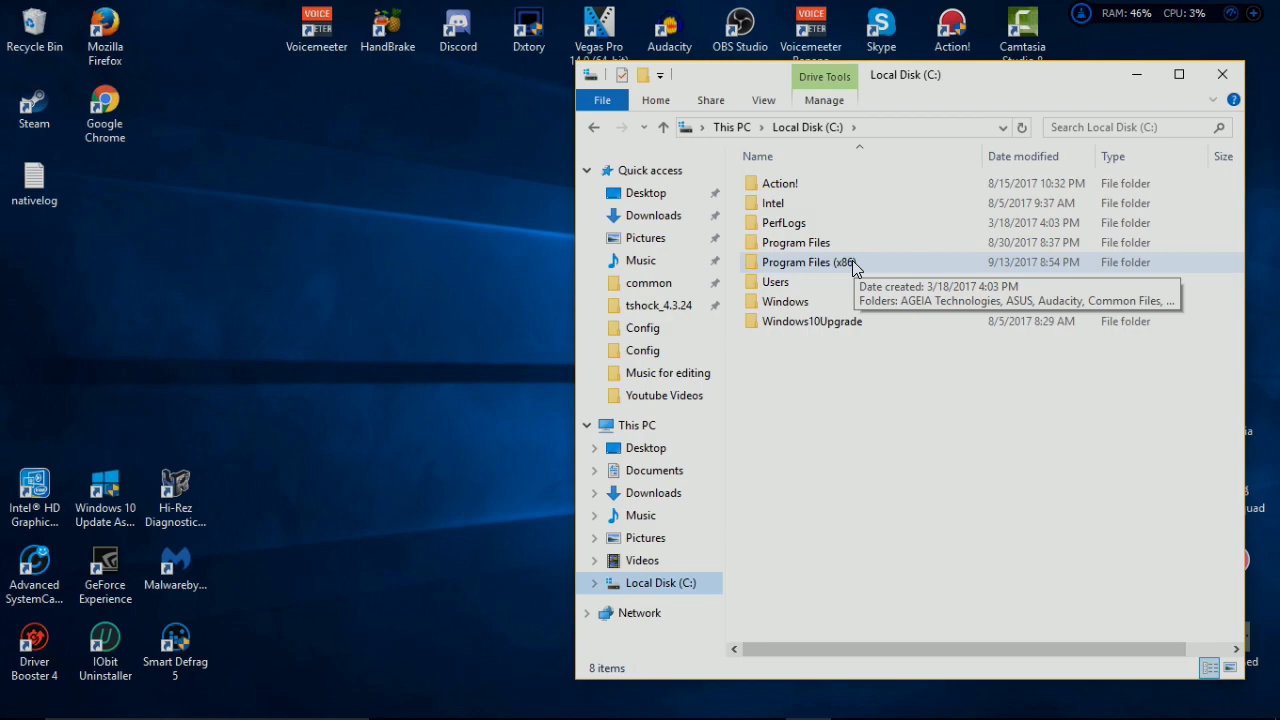
double_click(805, 262)
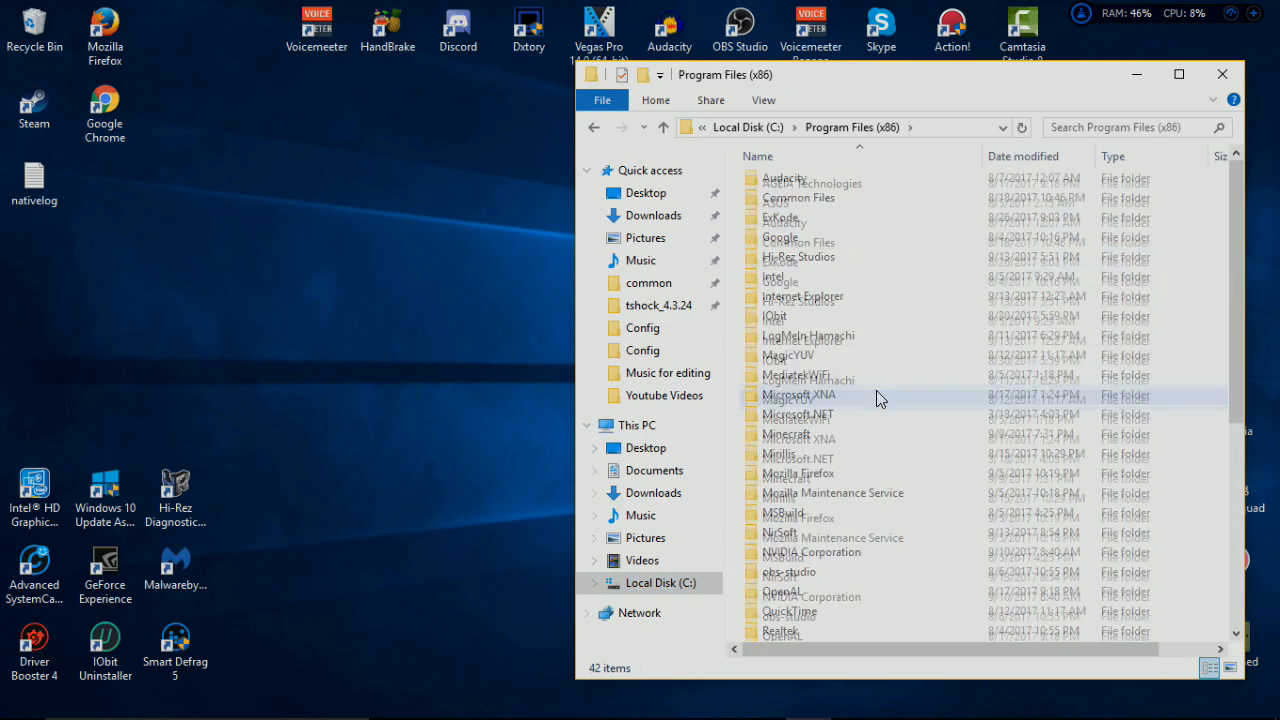
scroll(down, 3)
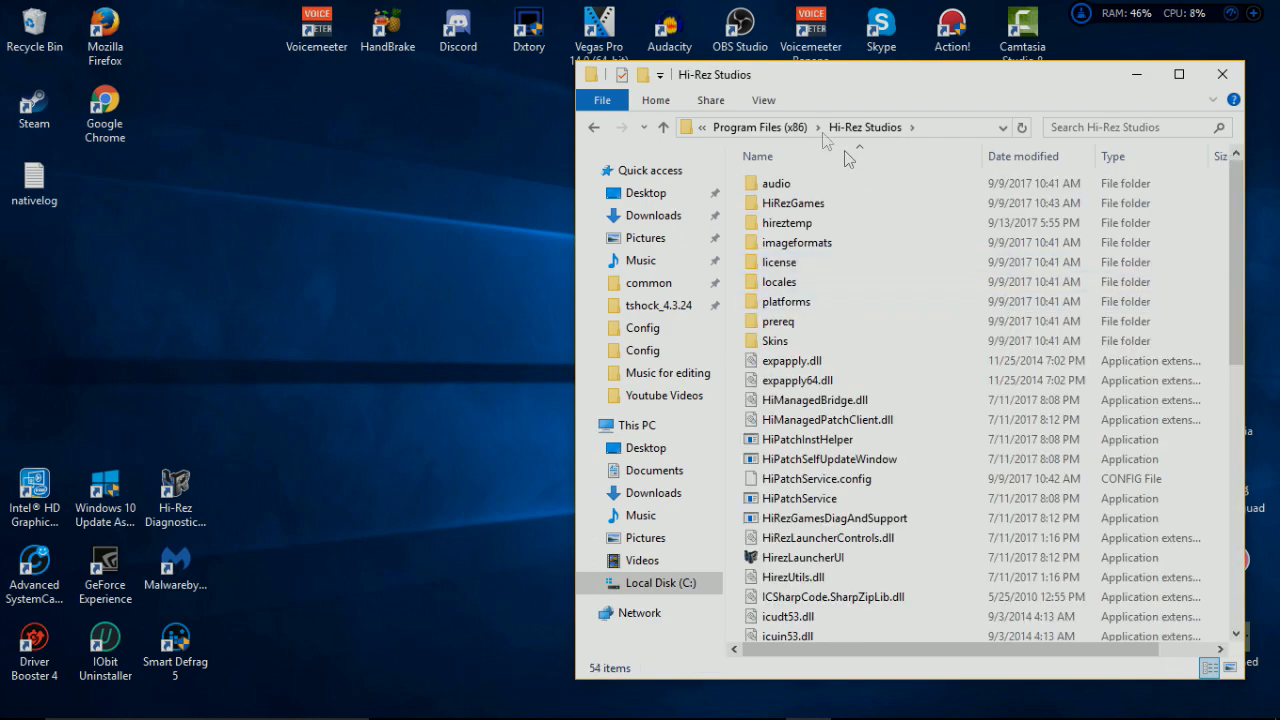
double_click(793, 202)
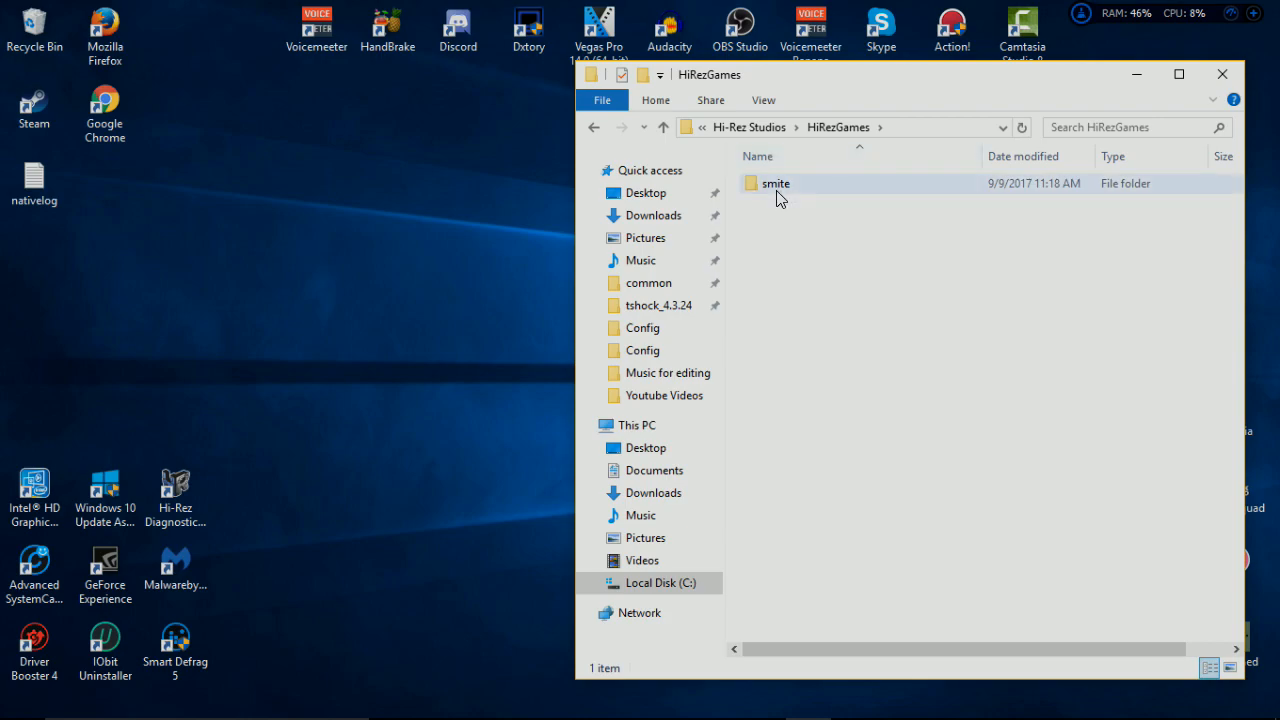
click(975, 310)
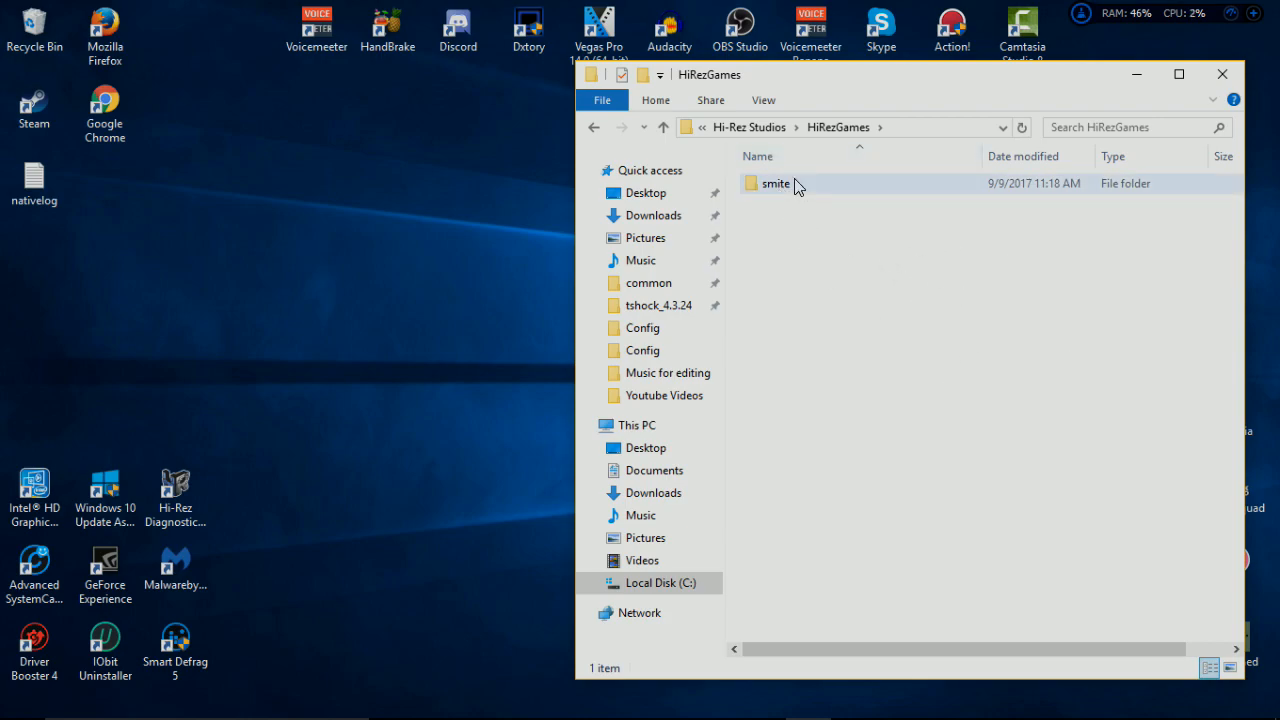
double_click(776, 183)
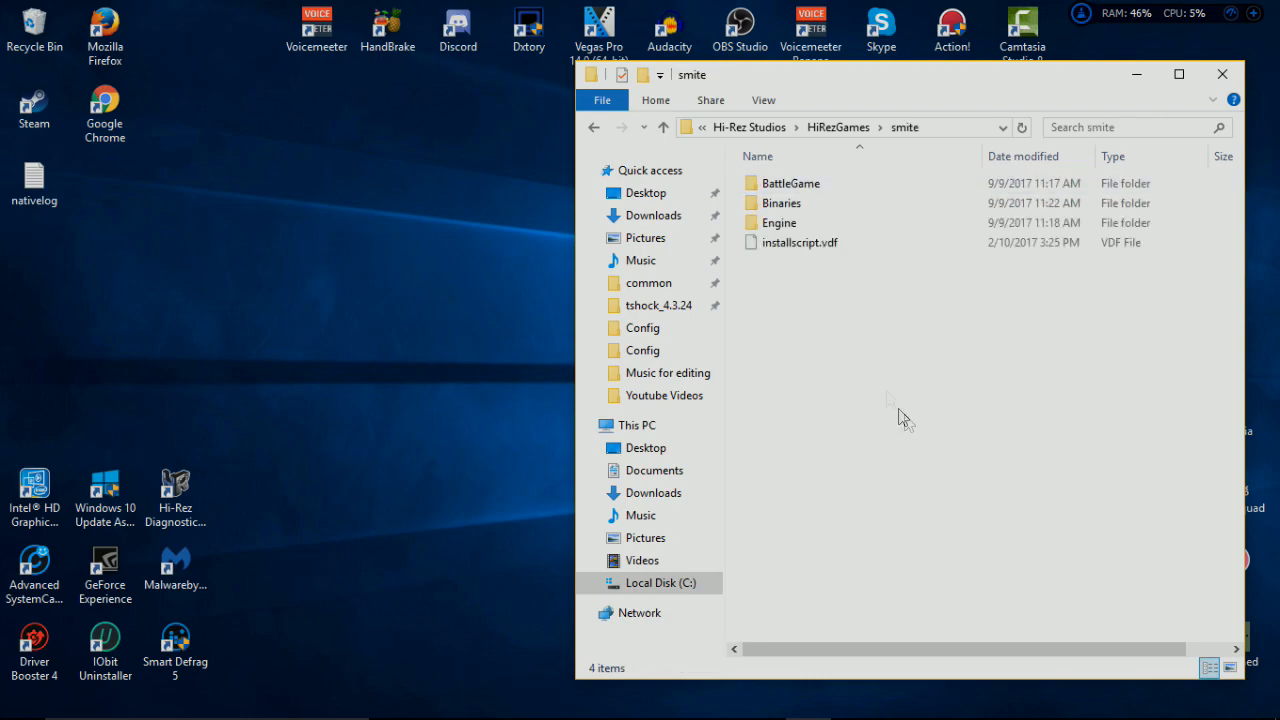
double_click(790, 183)
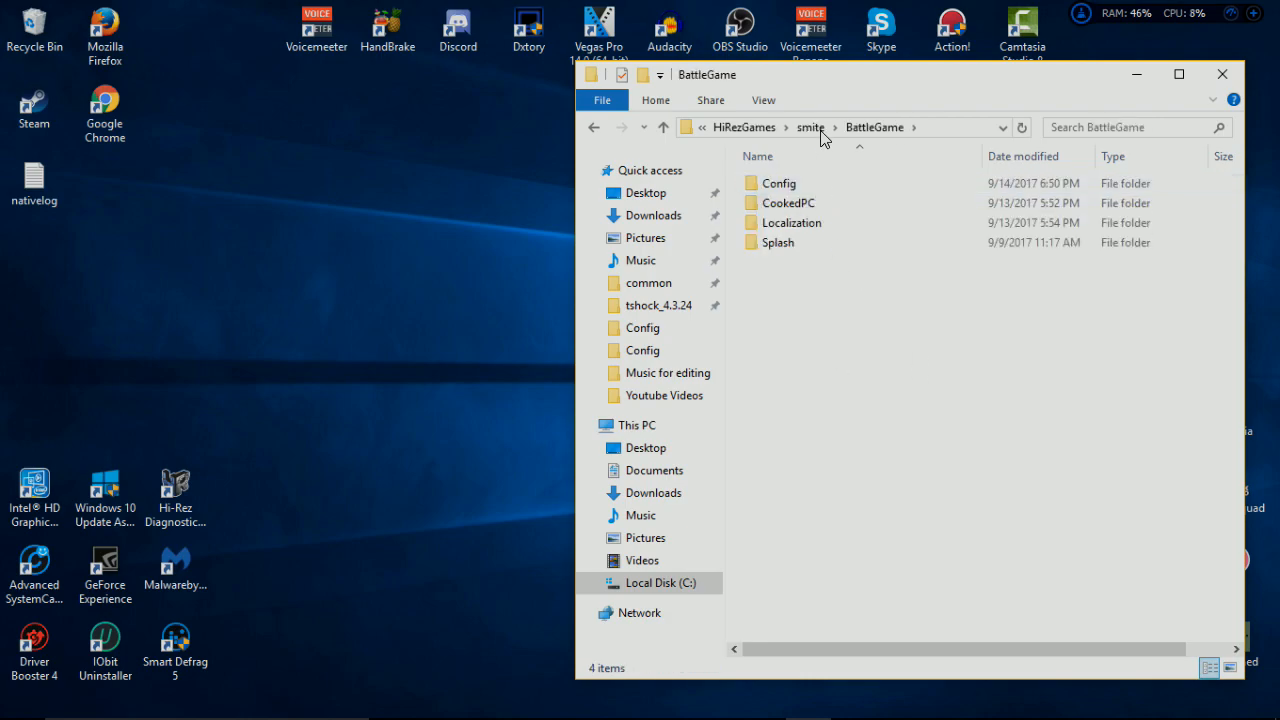
double_click(779, 182)
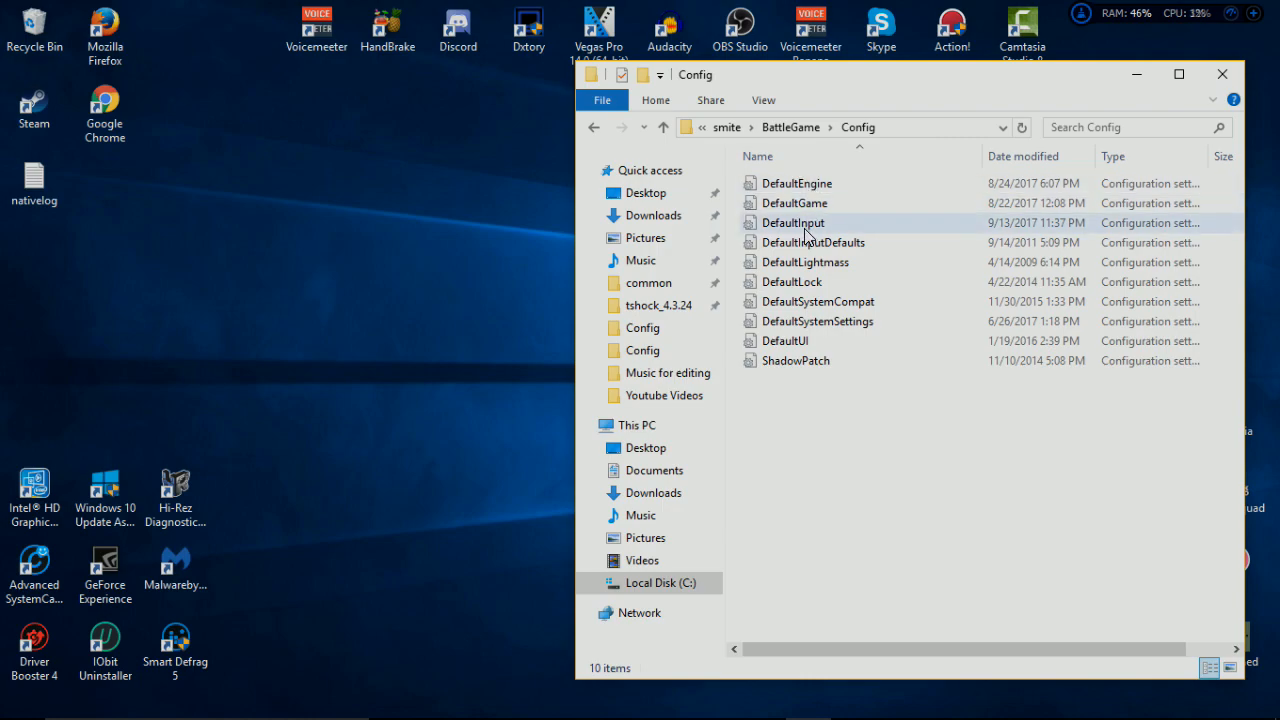
click(793, 222)
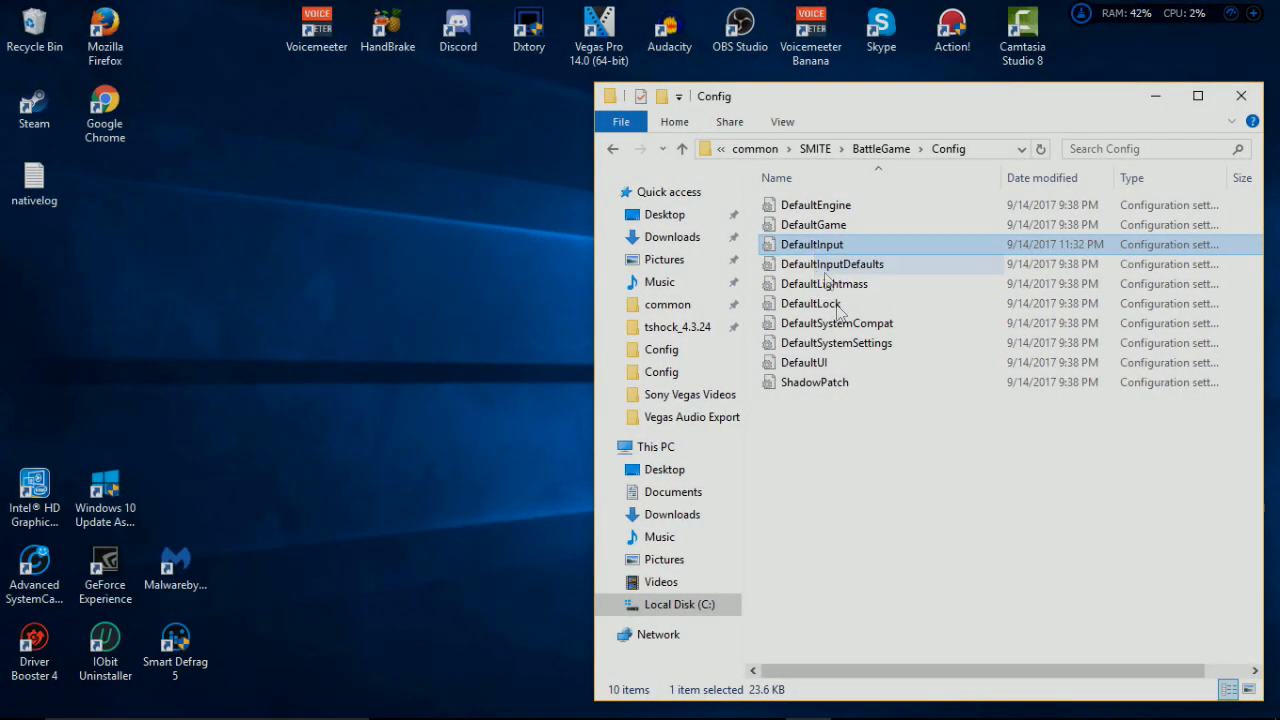
mouse_move(870, 483)
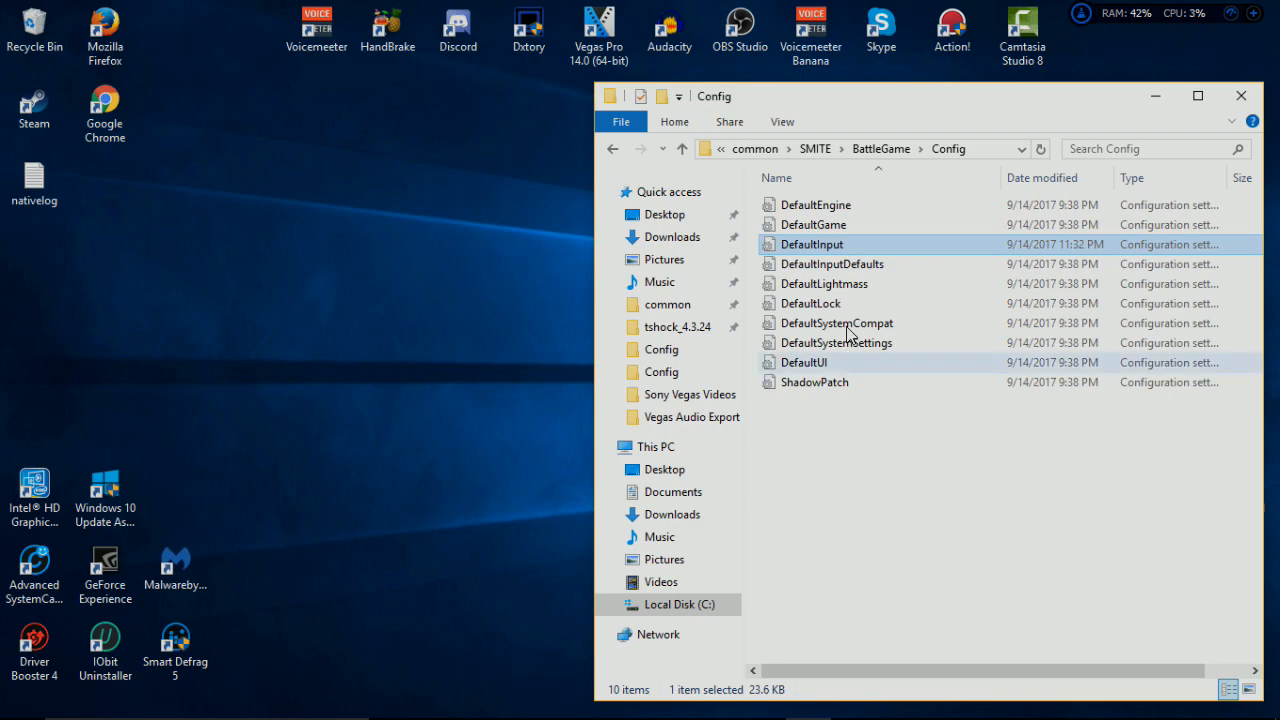
mouse_move(793, 248)
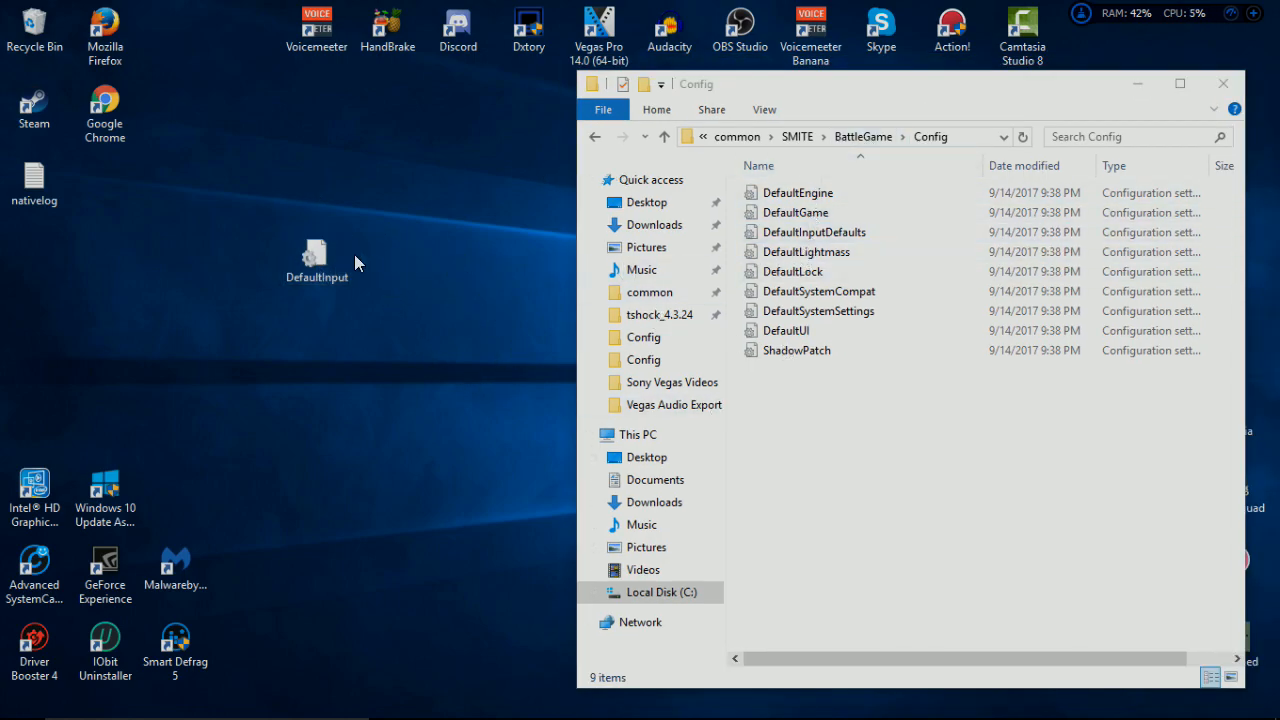
mouse_move(317, 255)
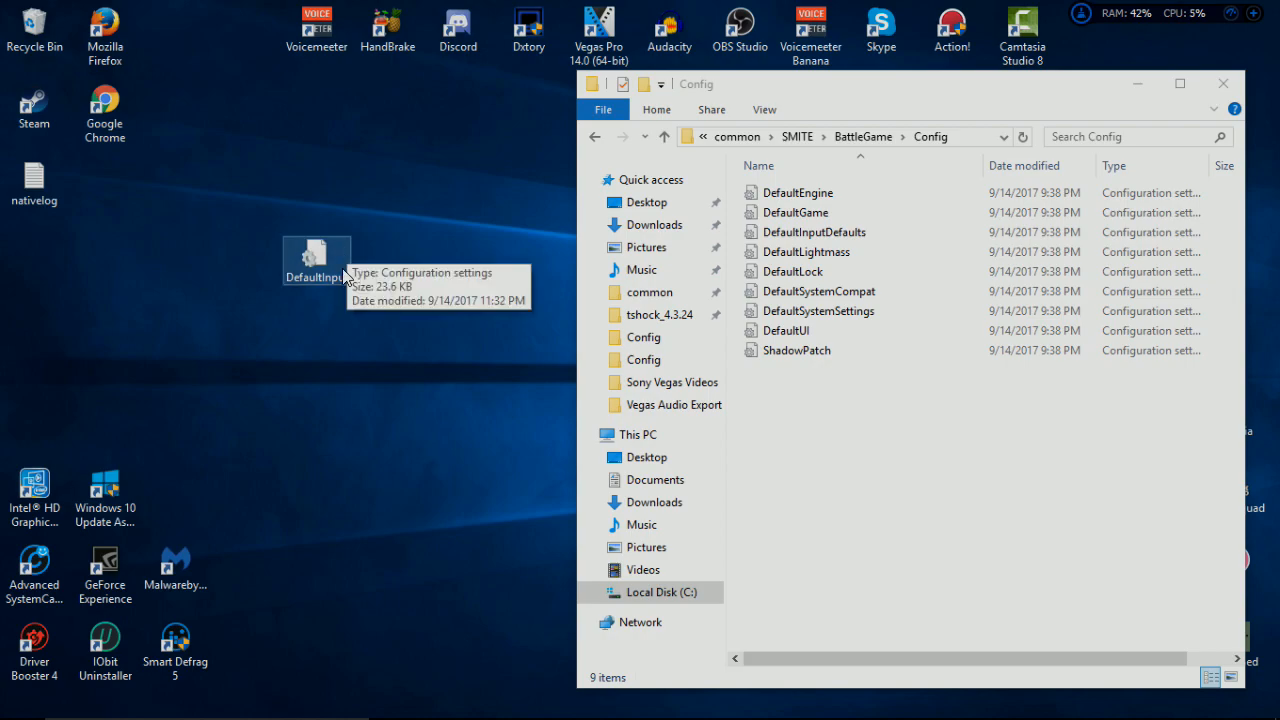
Open DefaultInput from the desktop in maximized Notepad and scroll to XBox Controller Movement
double_click(317, 260)
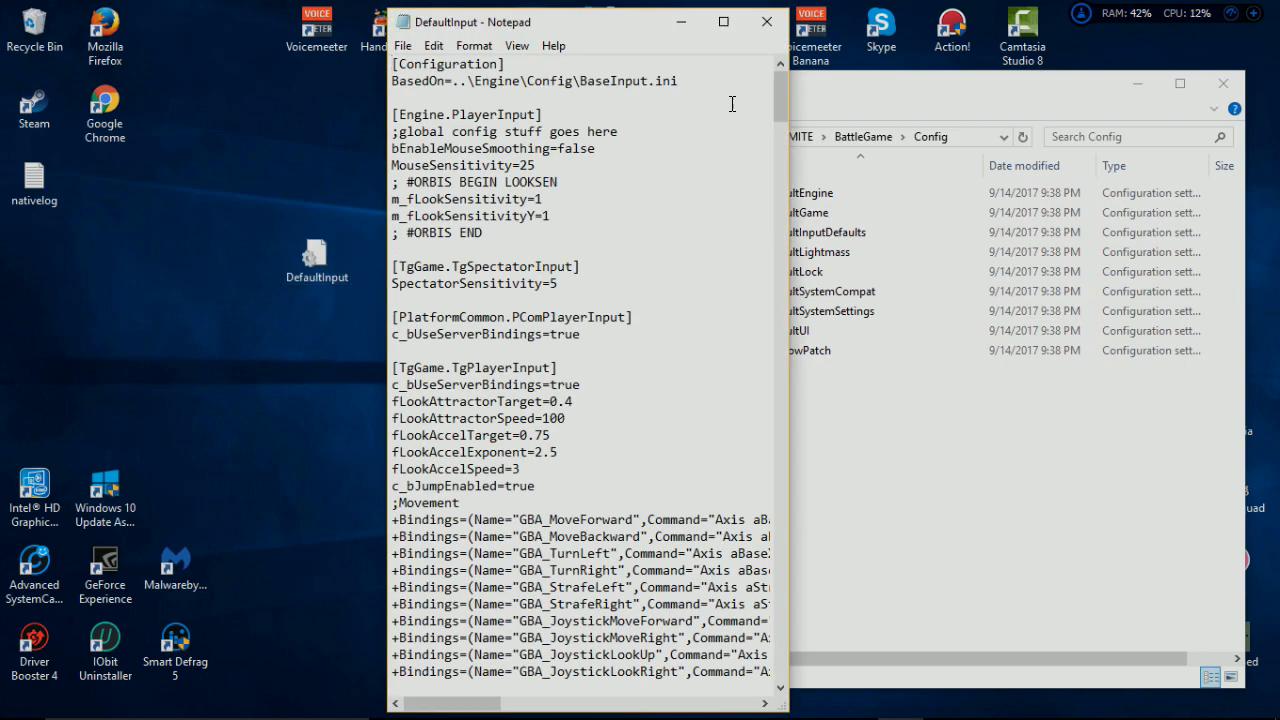
click(723, 22)
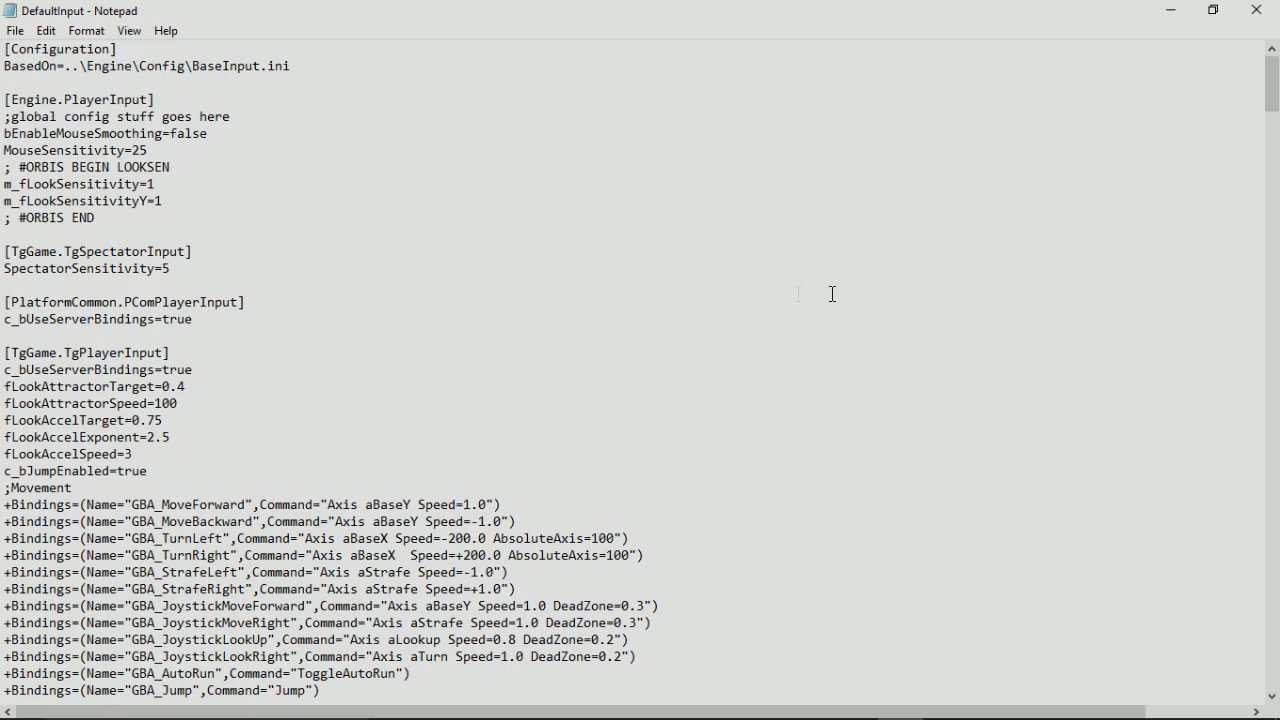
scroll(down, 3)
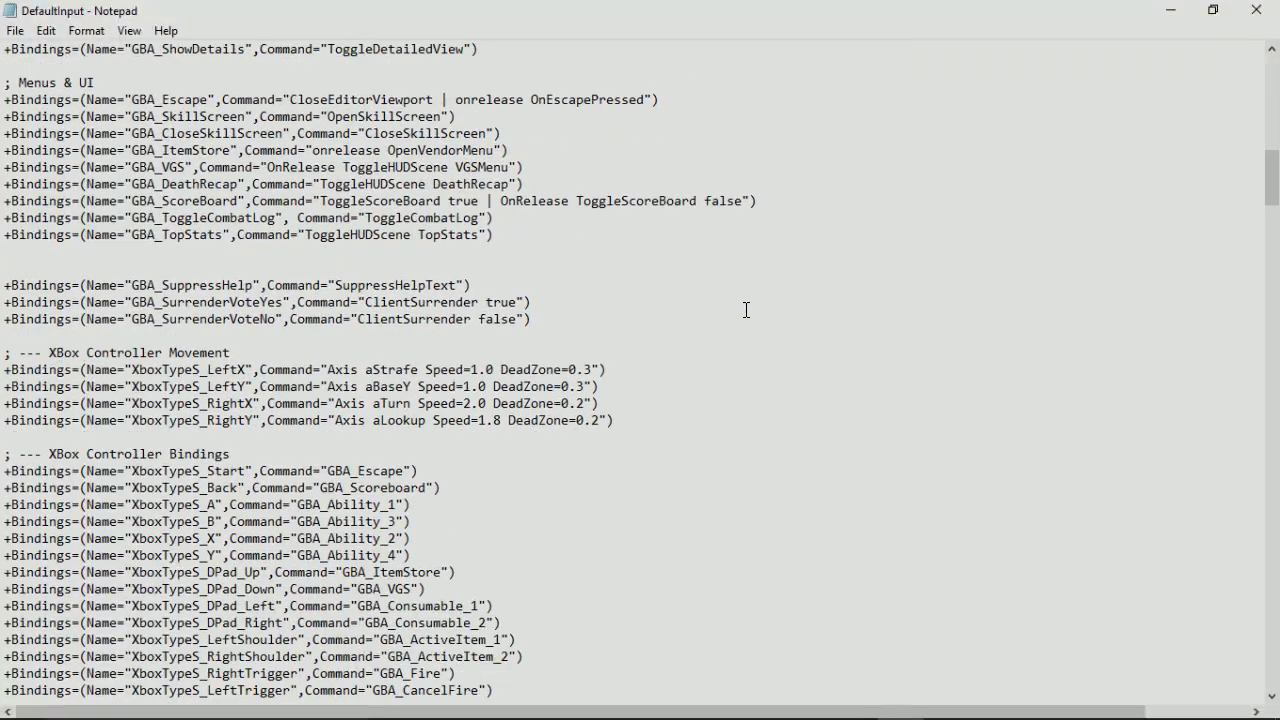
scroll(down, 3)
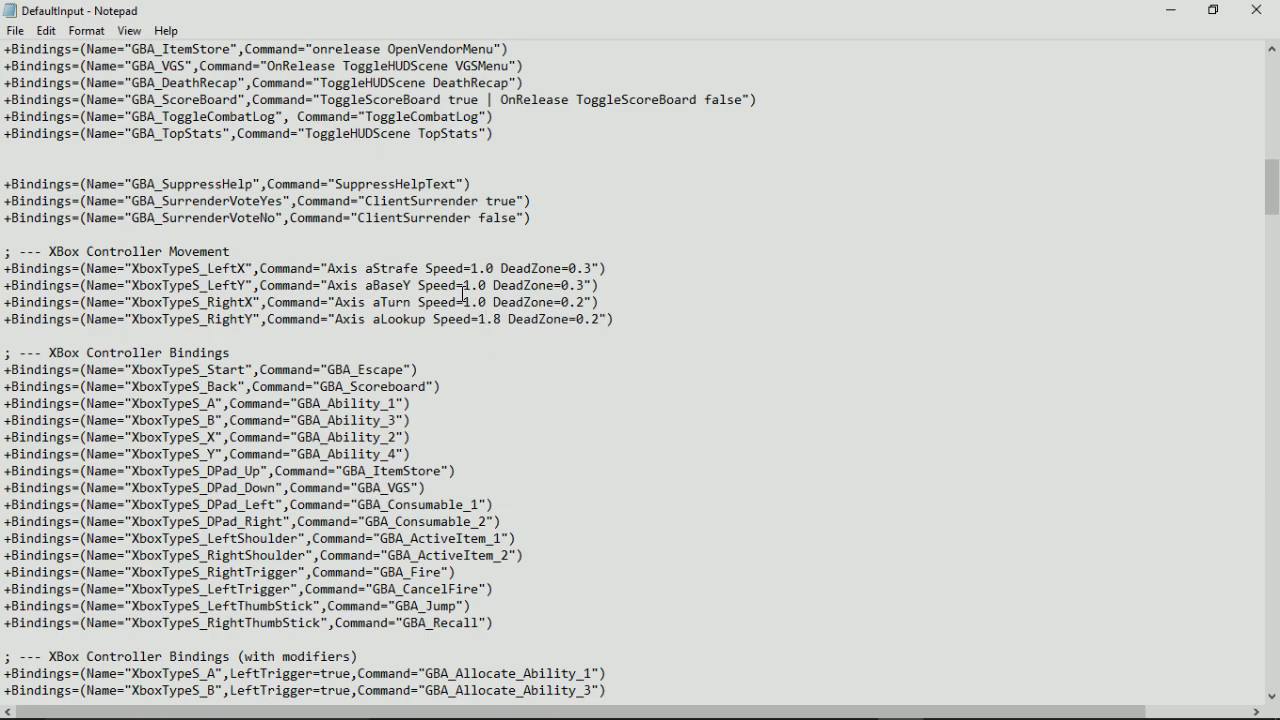
Set RightX Speed to 2.5 and RightY Speed to 2.3, save, and close Notepad
text(2)
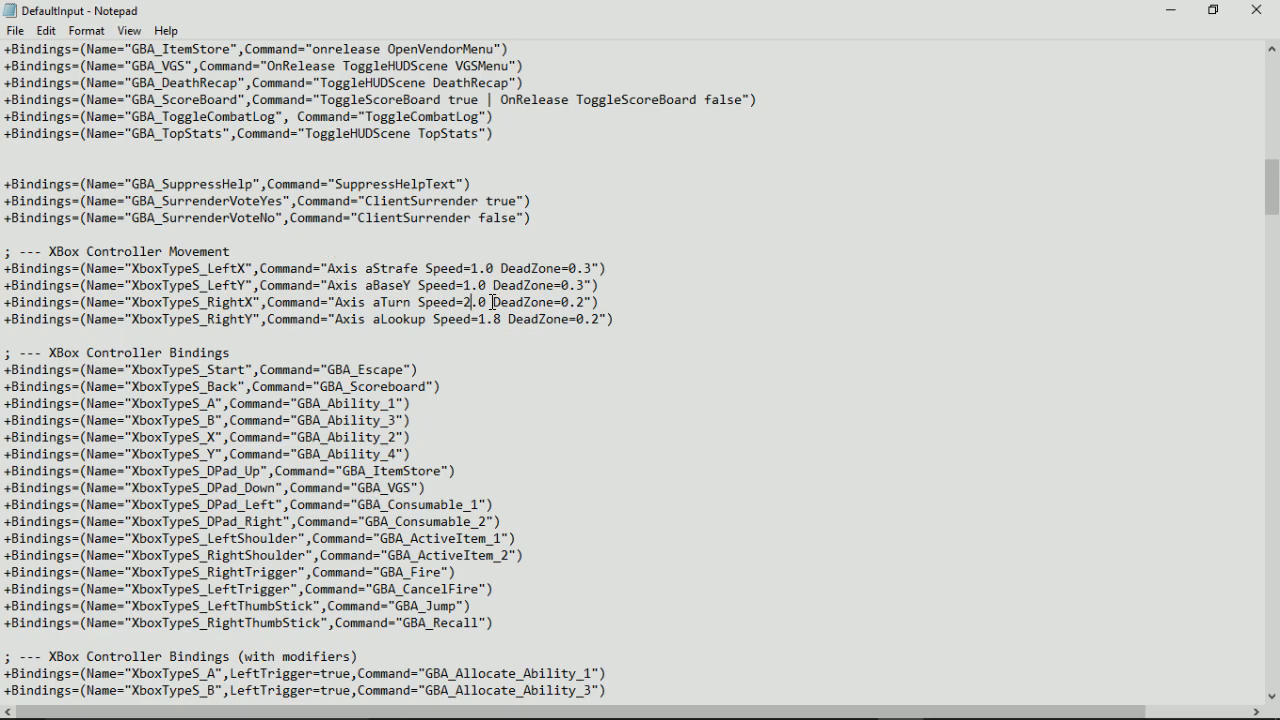
text(5)
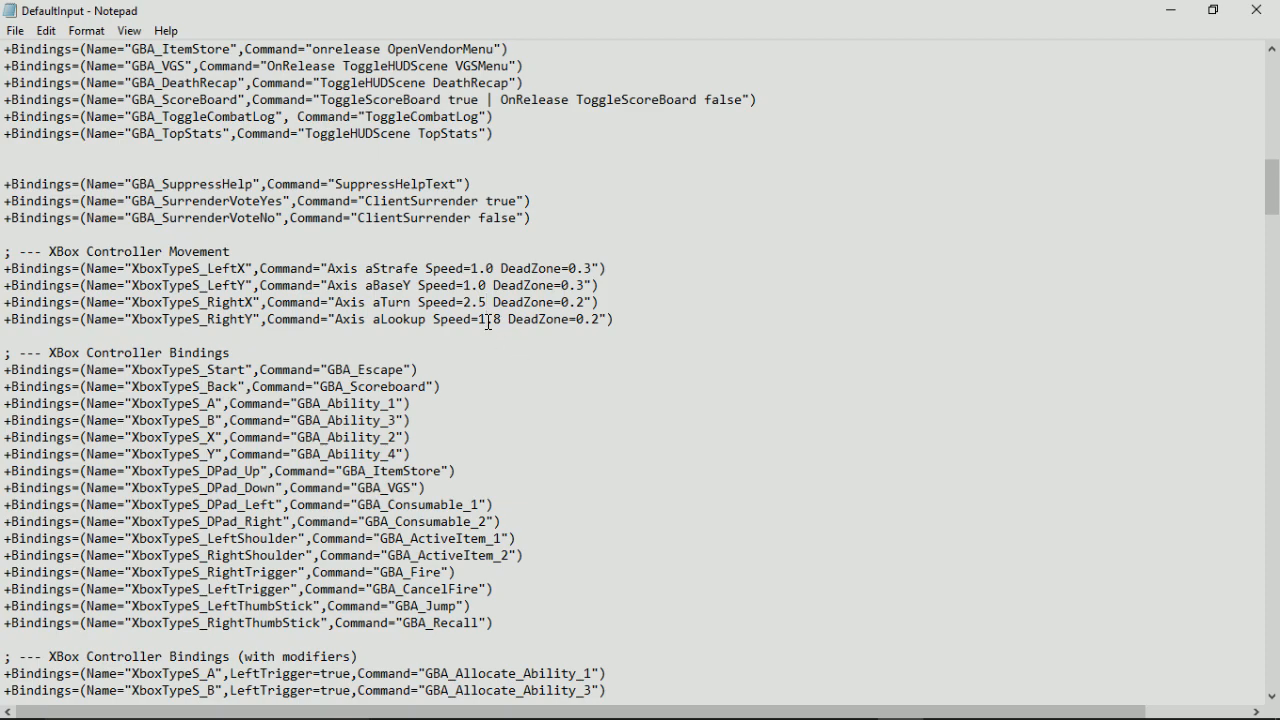
text(2.3)
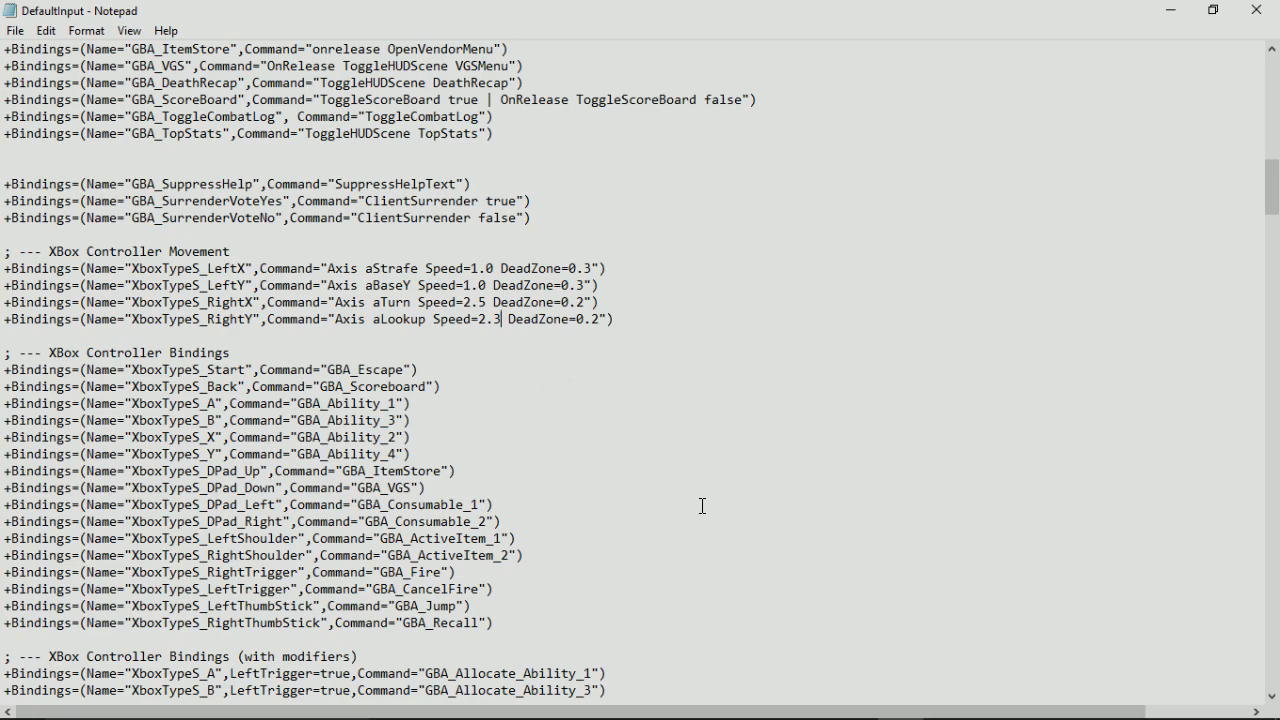
mouse_move(512, 354)
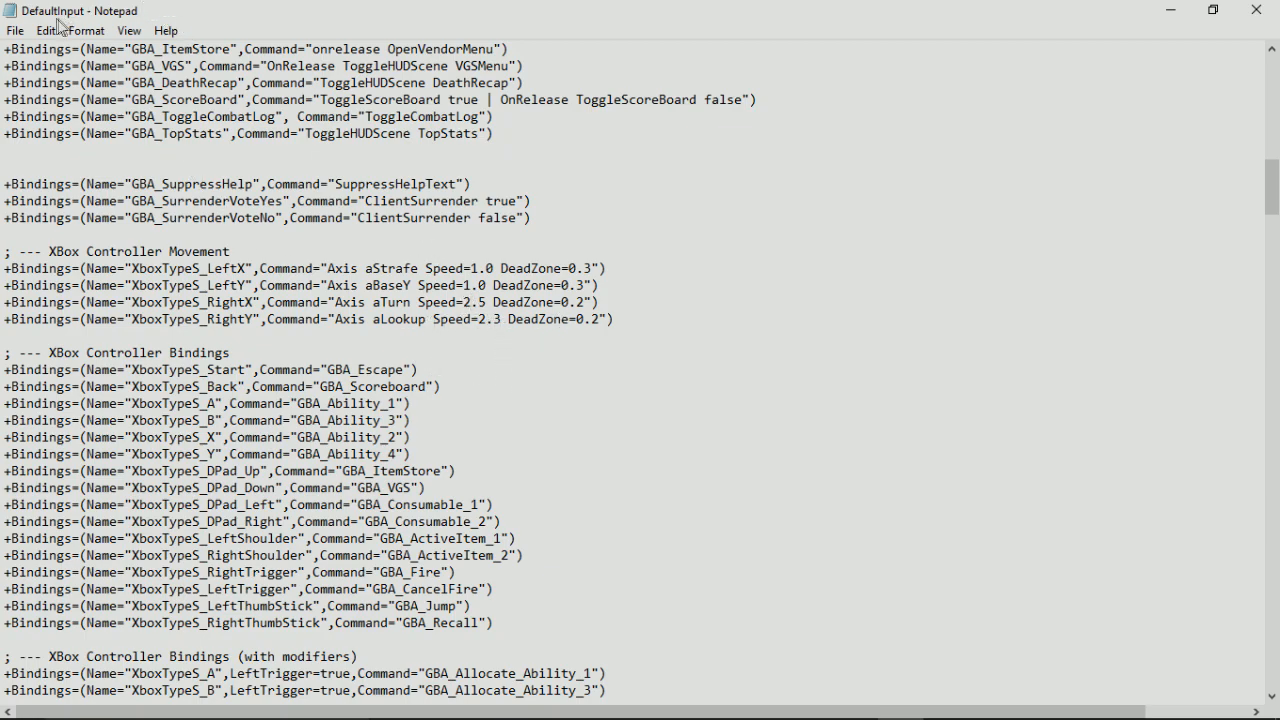
click(15, 30)
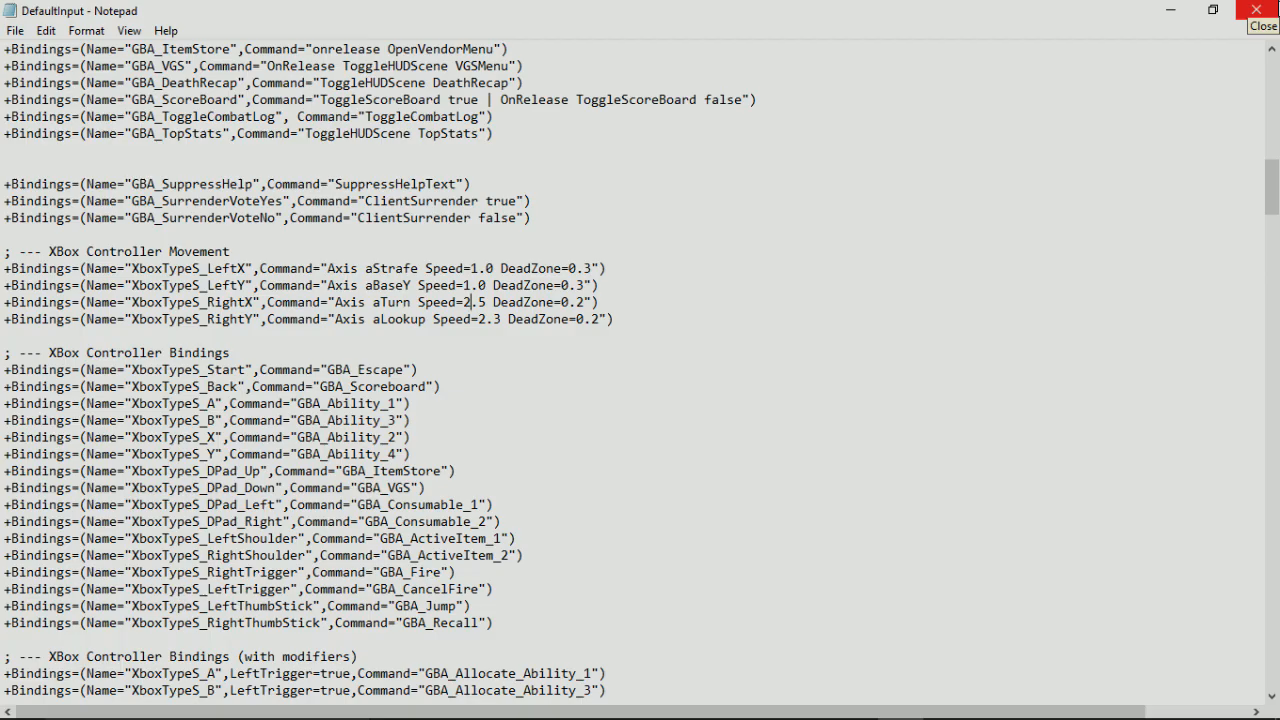
click(1263, 10)
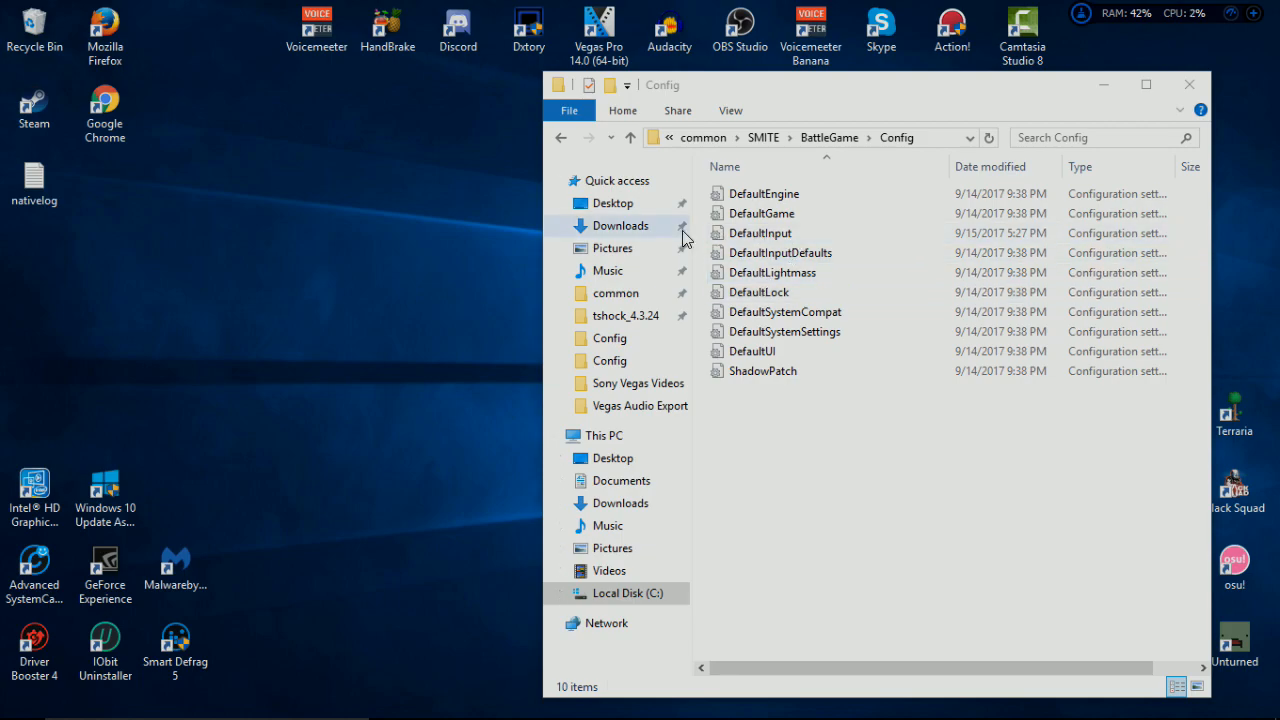
mouse_move(807, 190)
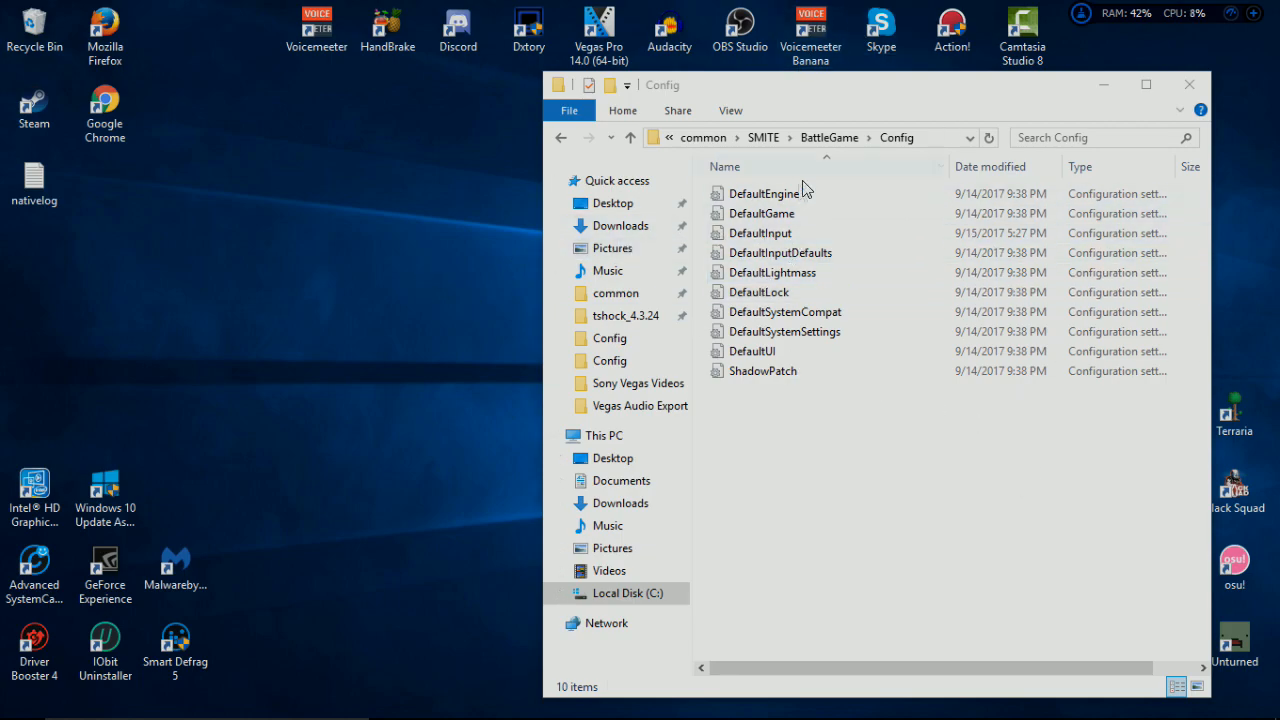